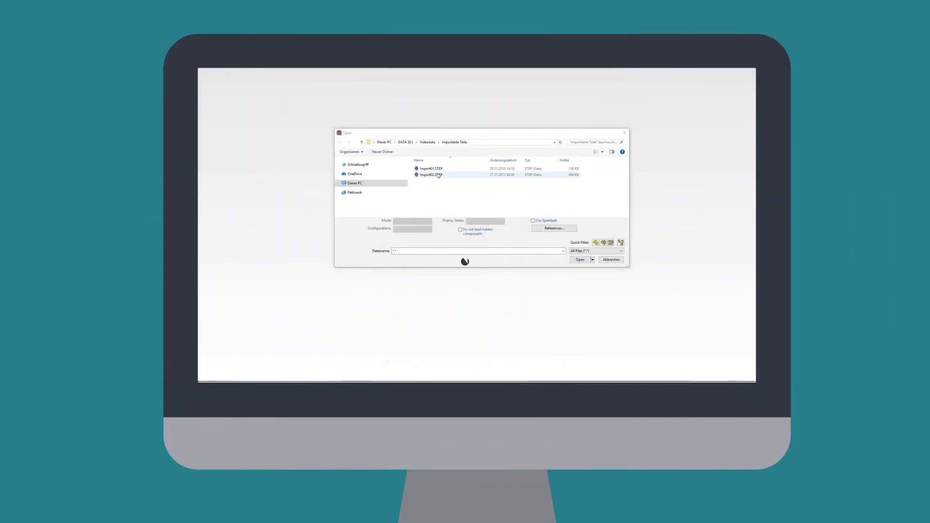
Open Import01.STEP from the imported parts folder as a solid body.
left_click(431, 169)
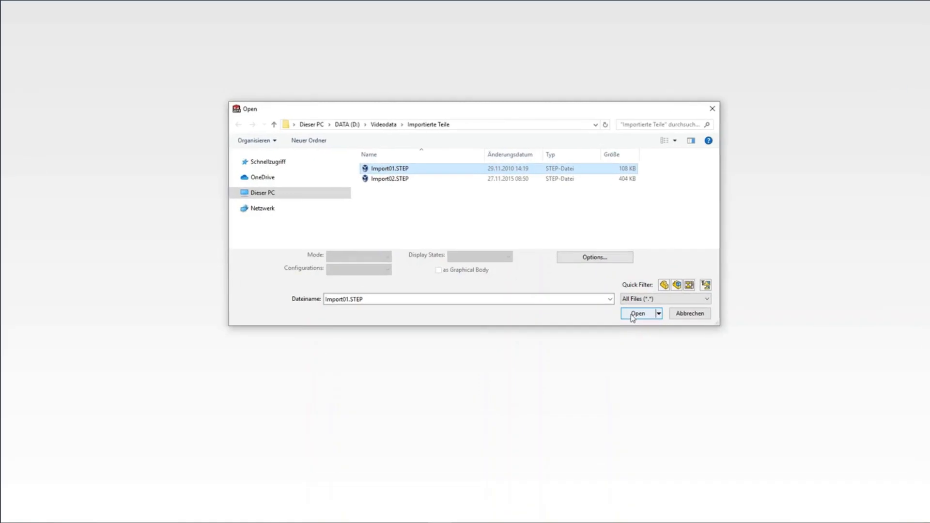
left_click(637, 313)
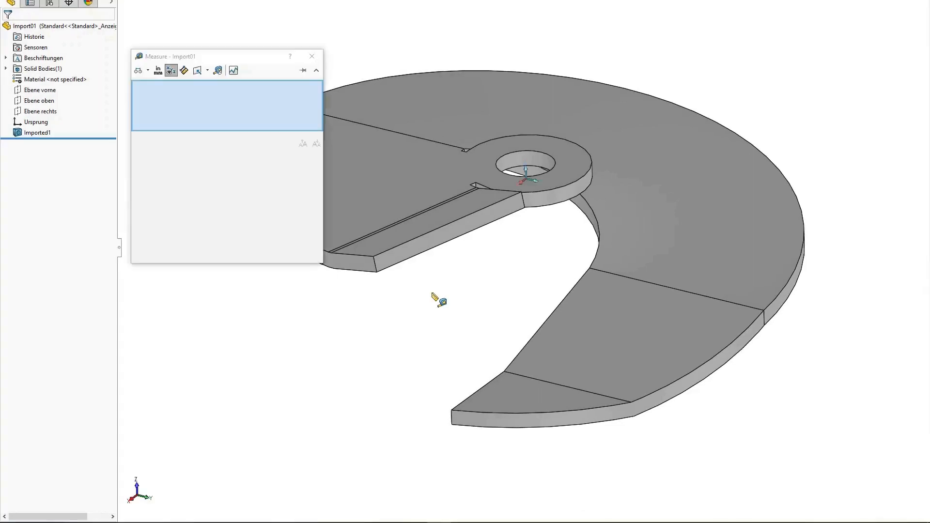
mouse_move(397, 285)
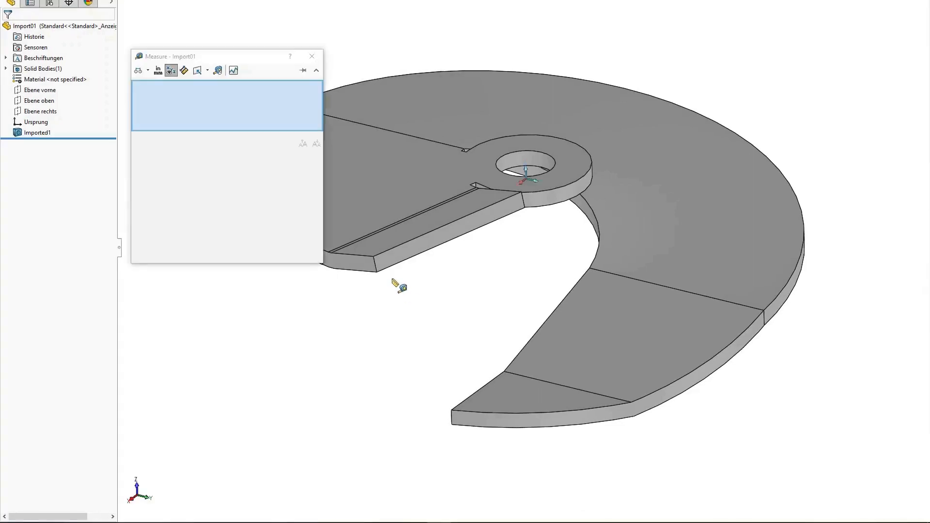
Measure the part edge, slot edge and tip thickness edge (about 1.45 mm).
left_click(374, 264)
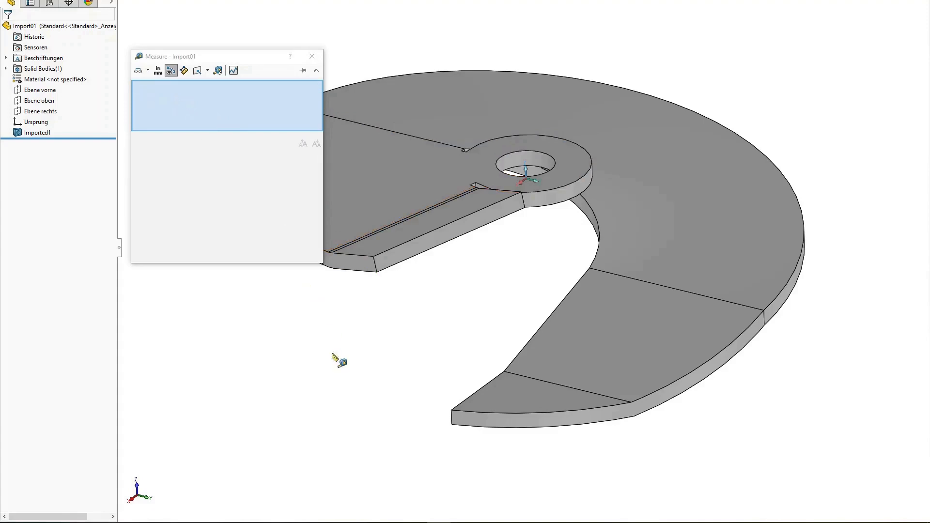
left_click(452, 416)
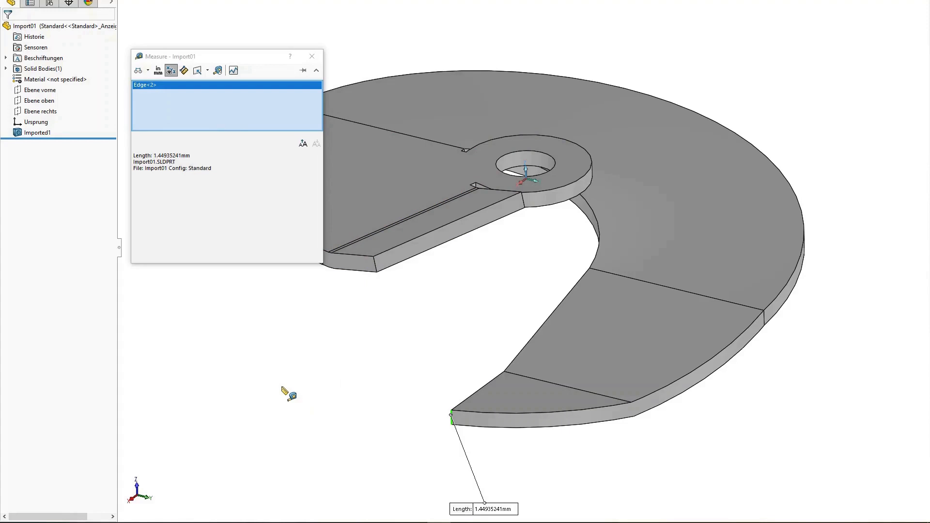
left_click(311, 56)
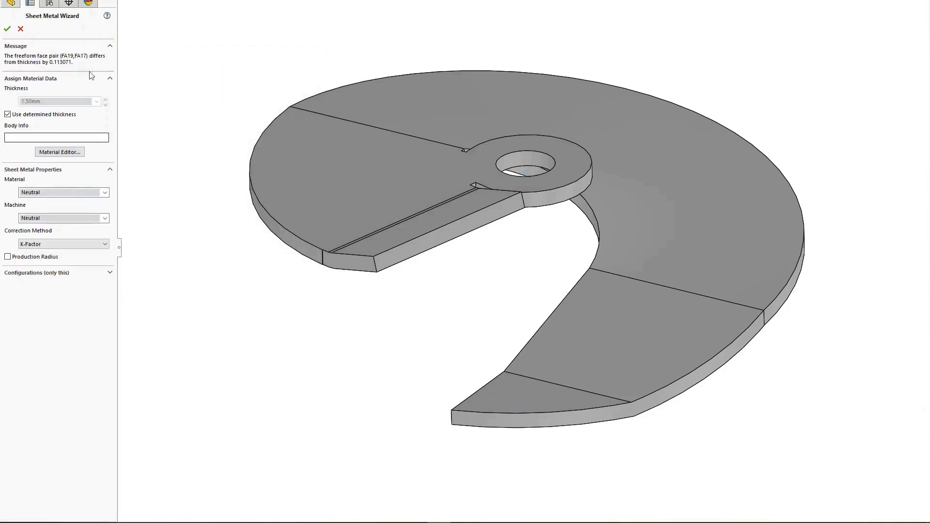
Accept the 1.50 mm sheet-metal recognition and create the SPI-Unfolding flat-pattern drawing.
left_click(105, 192)
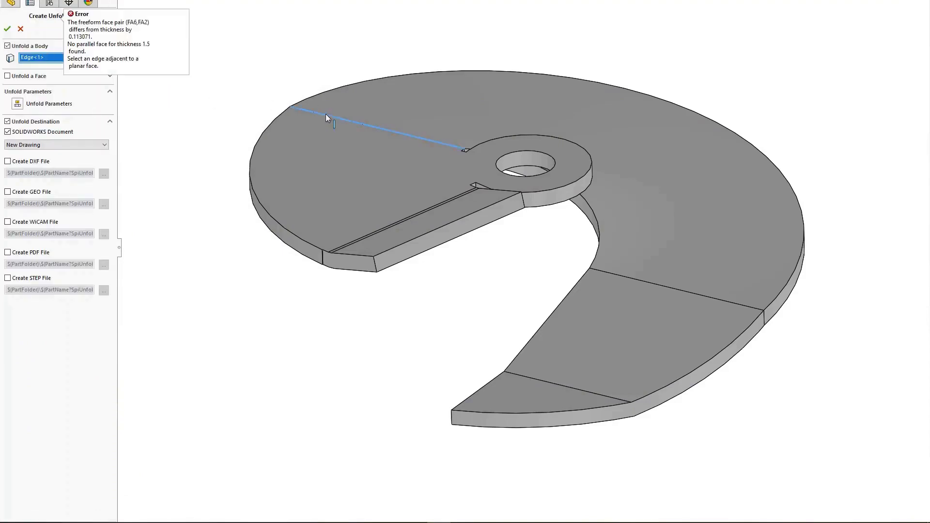
left_click(49, 103)
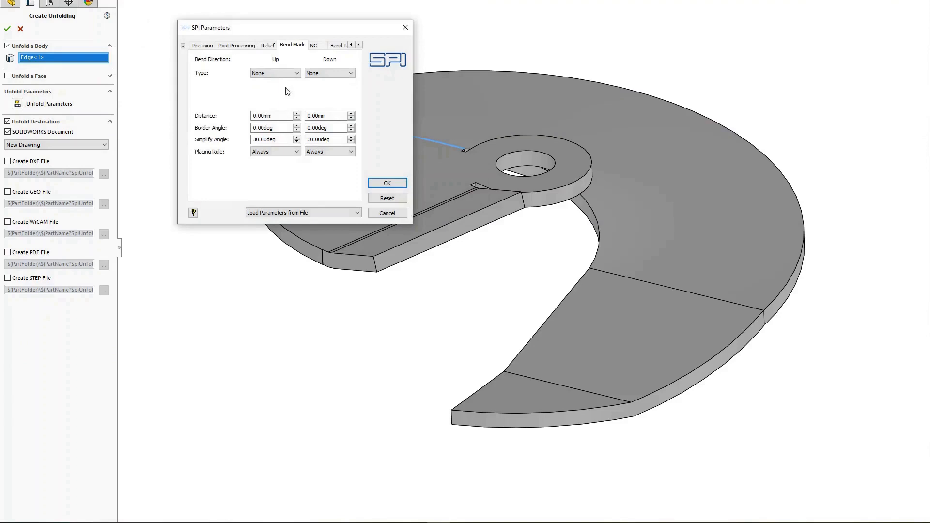
left_click(202, 45)
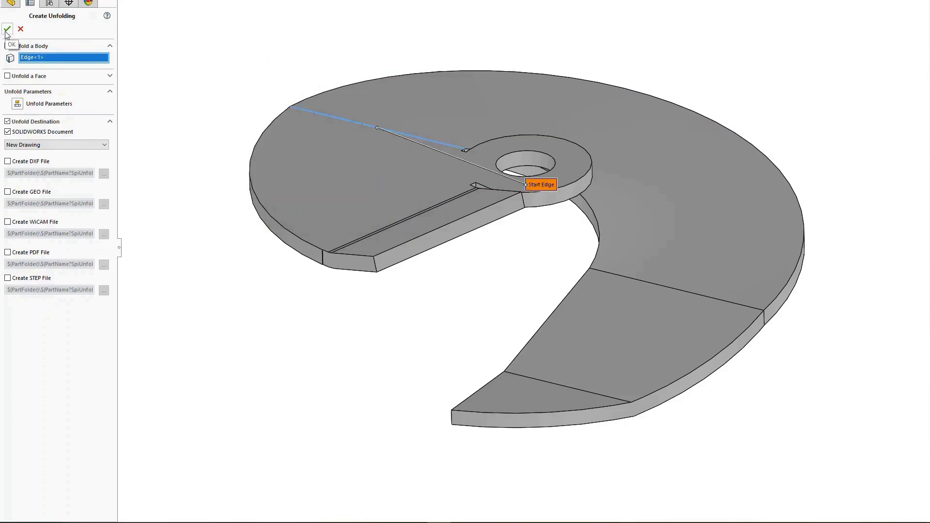
left_click(7, 29)
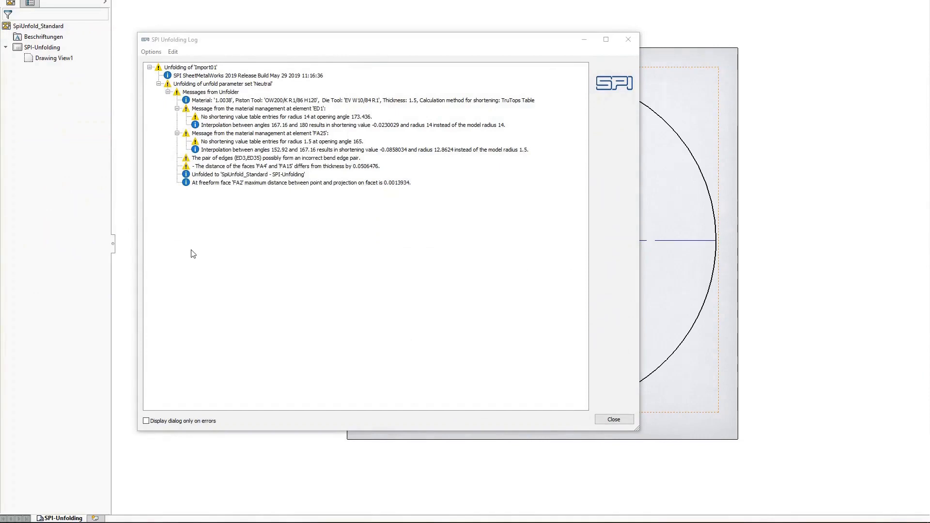
mouse_move(506, 375)
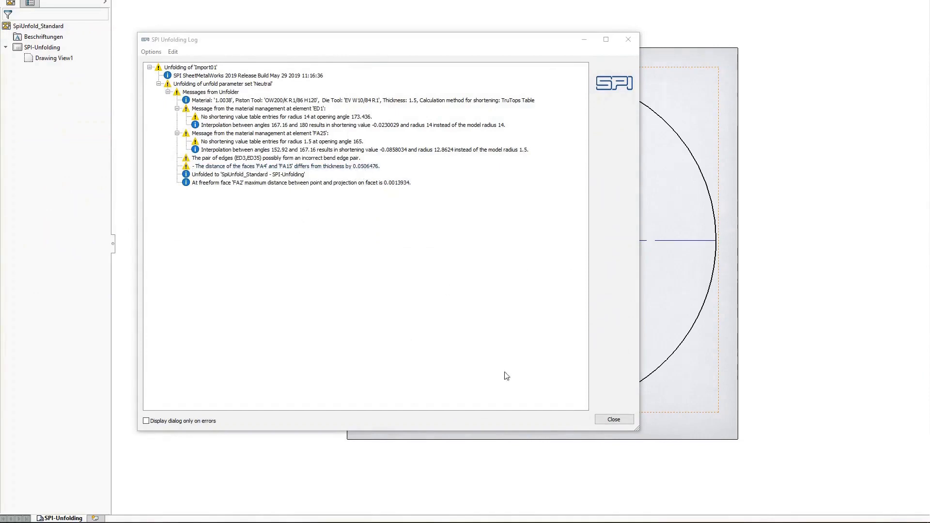
Re-unfold the part with the Precision unfold parameters and reopen the parameters.
left_click(614, 419)
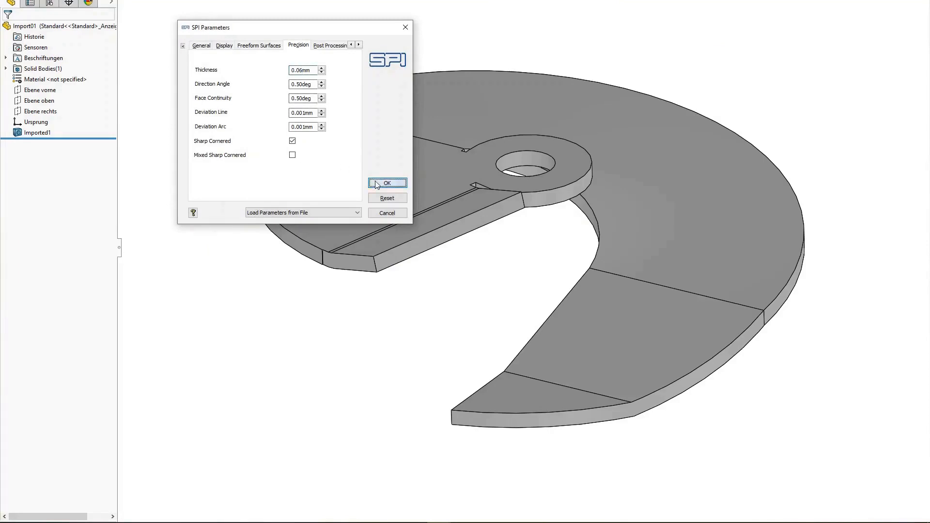
left_click(387, 183)
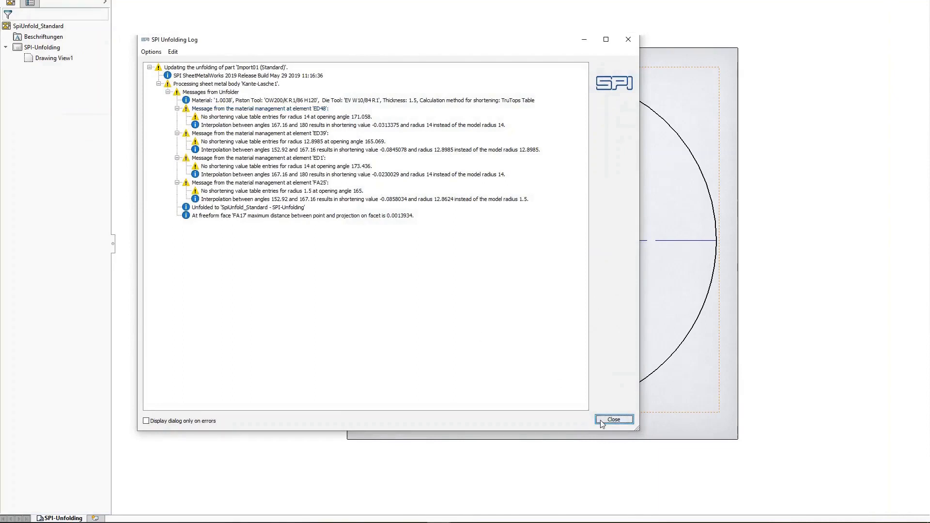
left_click(614, 420)
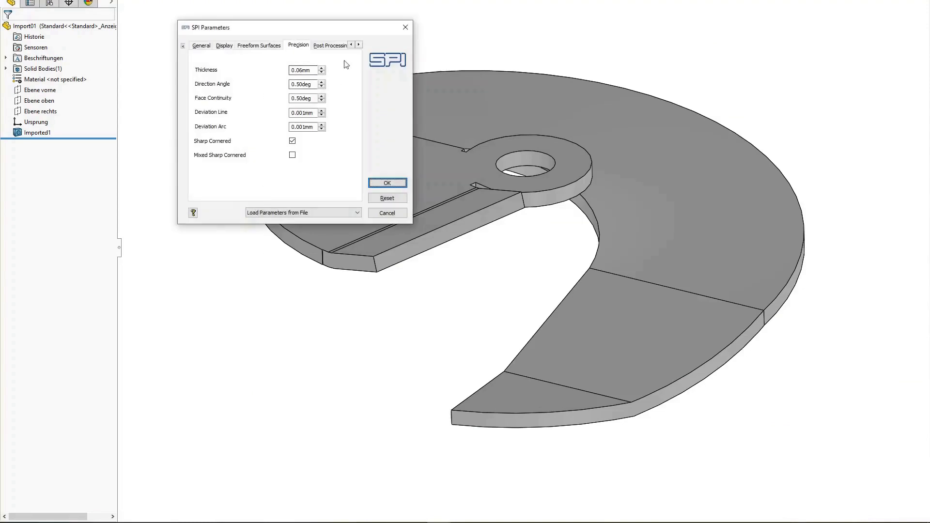
left_click(236, 45)
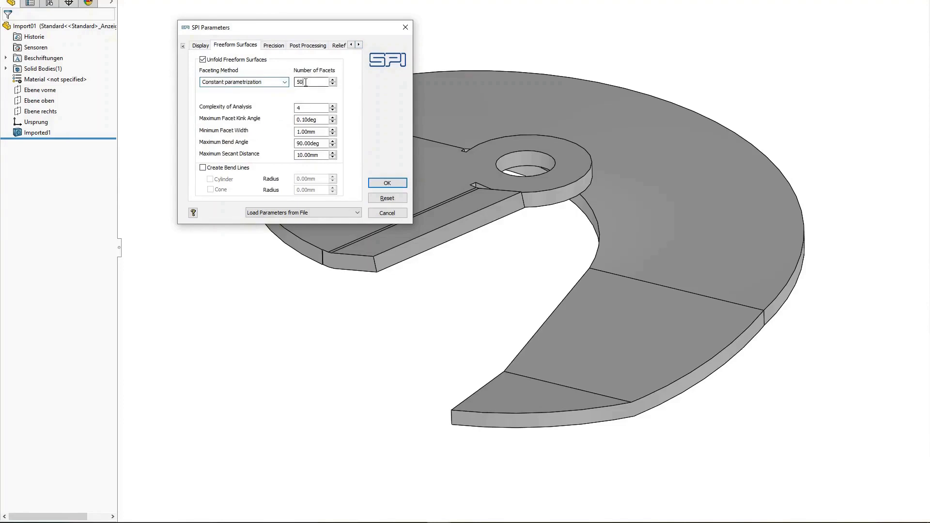
Re-unfold the freeform surface with 10 facets and bend line creation enabled.
left_click(203, 167)
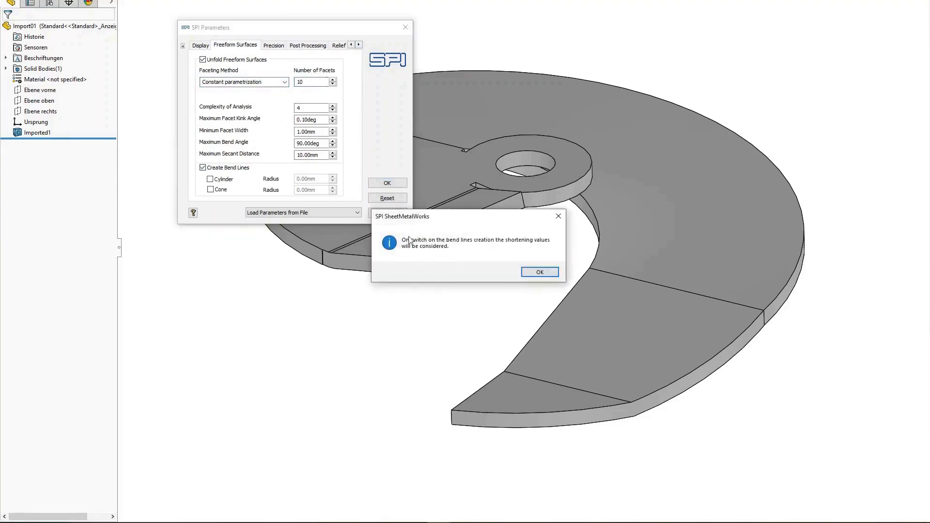
left_click(539, 271)
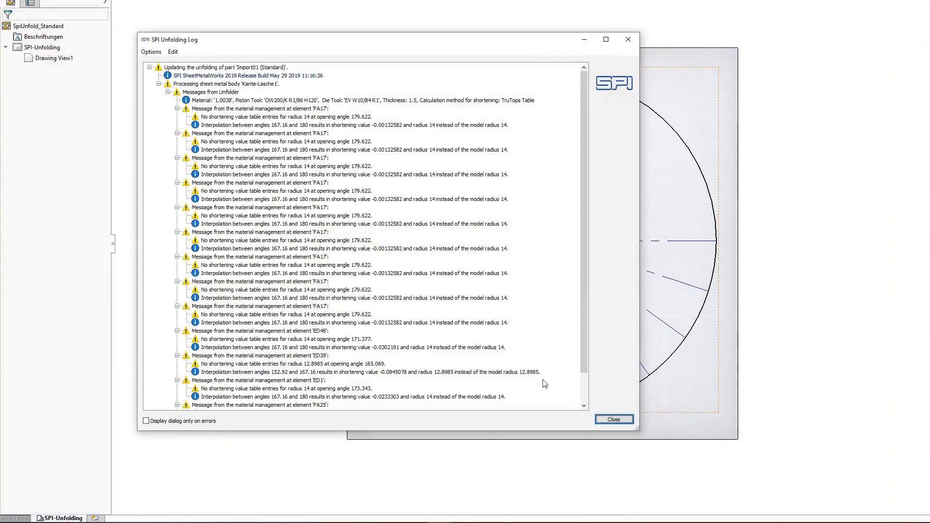
left_click(613, 419)
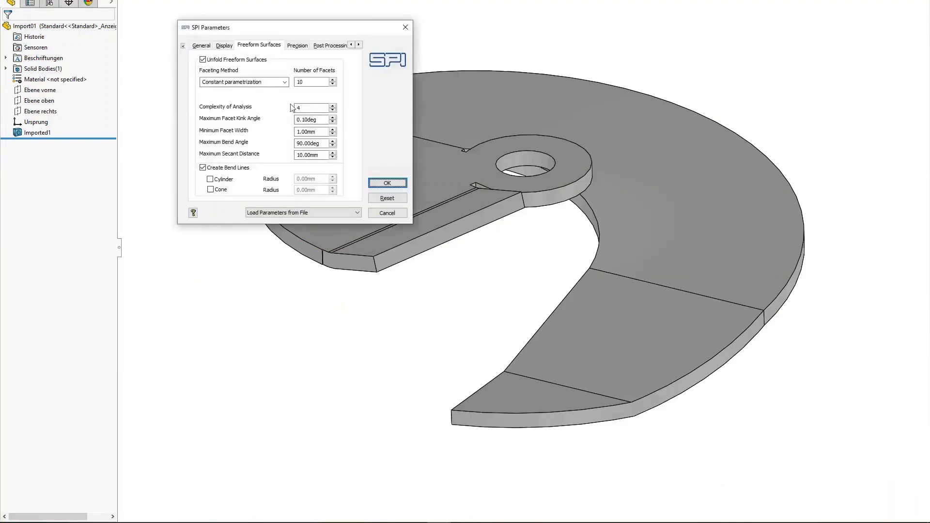
left_click(358, 45)
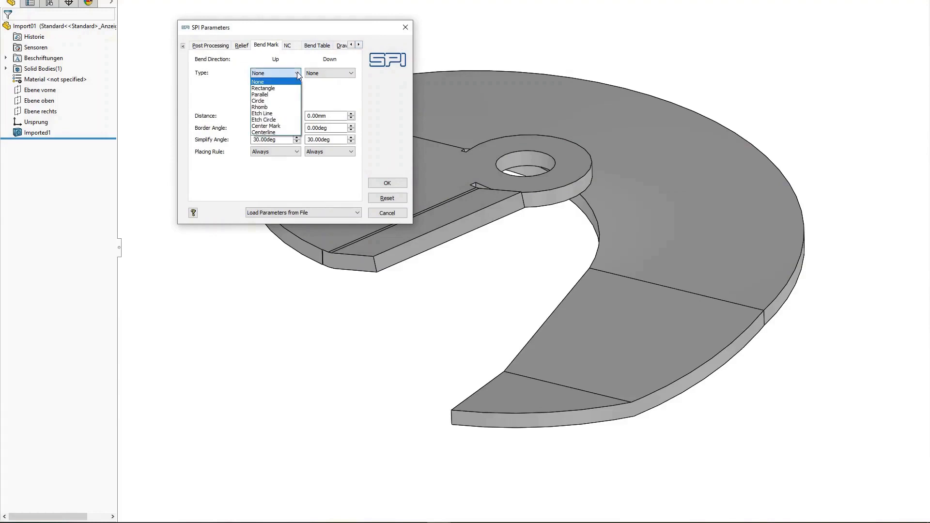
Set up-bend marks to Etch Line and down-bend marks to Rhomb (depth 1, width 0.5), then re-unfold.
left_click(262, 113)
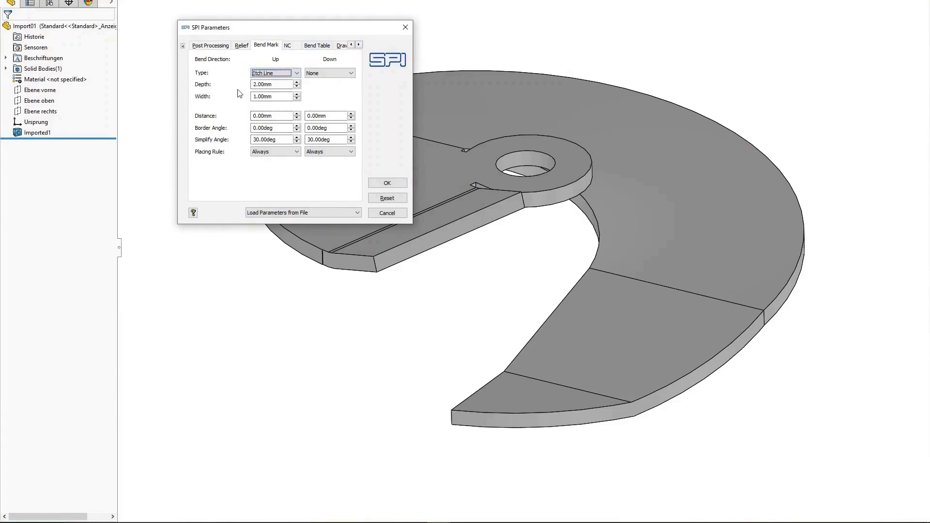
left_click(329, 73)
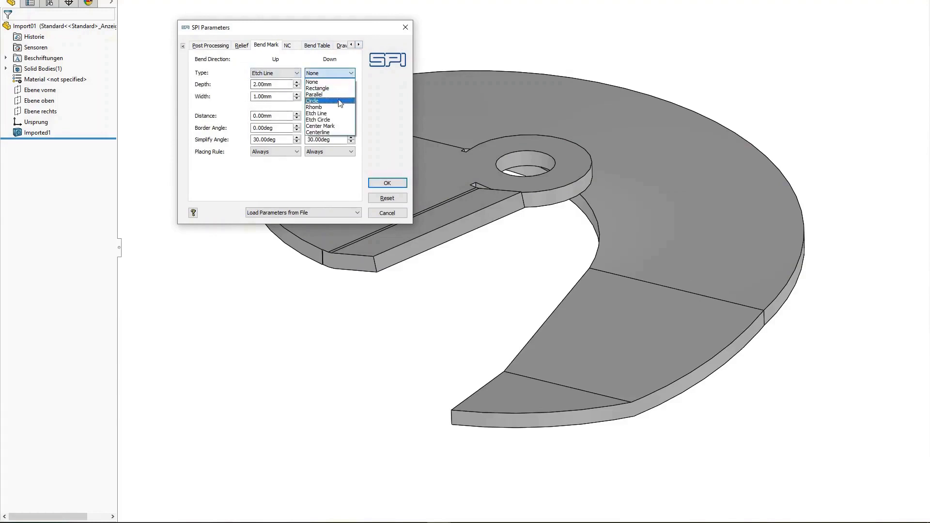
left_click(313, 107)
type(",5")
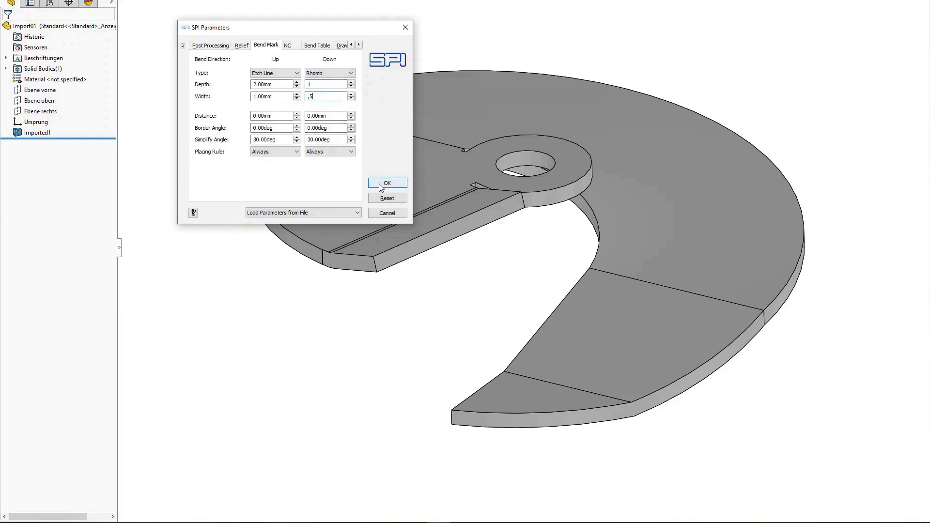
left_click(386, 182)
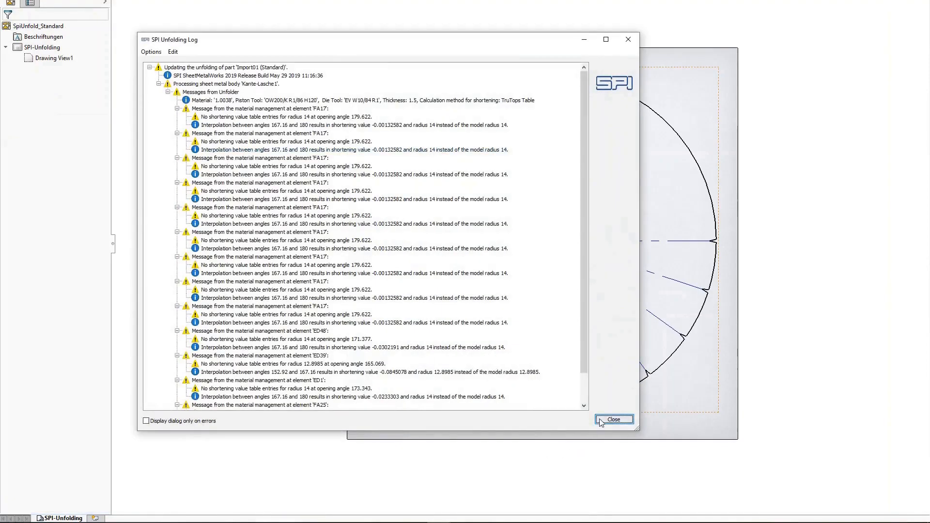
left_click(614, 419)
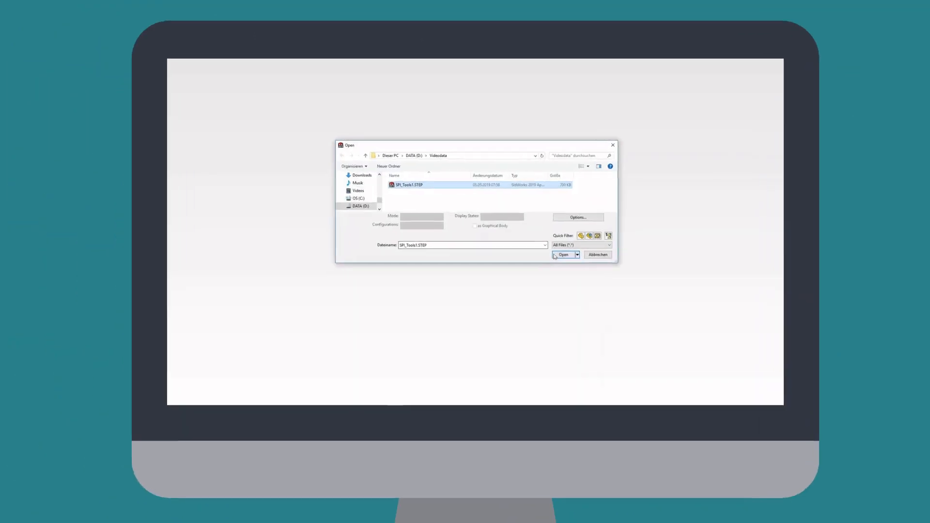
Open SPI_Tools1.STEP, the bent panel with holes and cutouts.
left_click(563, 254)
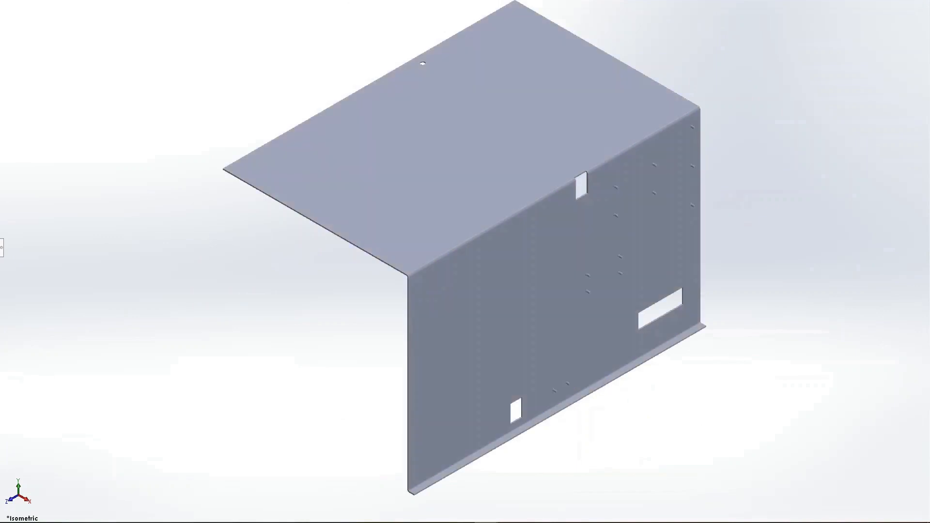
mouse_move(556, 410)
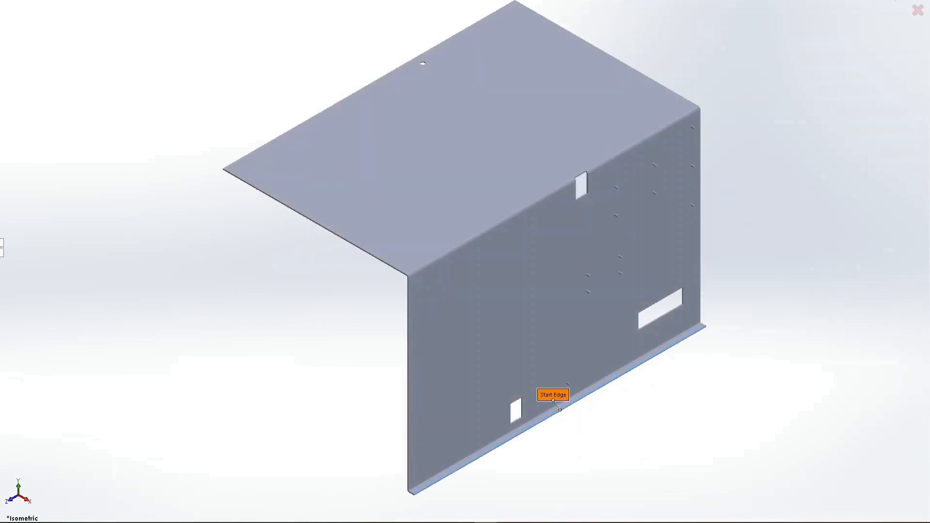
Unfold SPI_Tools1 from its bottom edge into GEO, DXF and XML files.
left_click(552, 394)
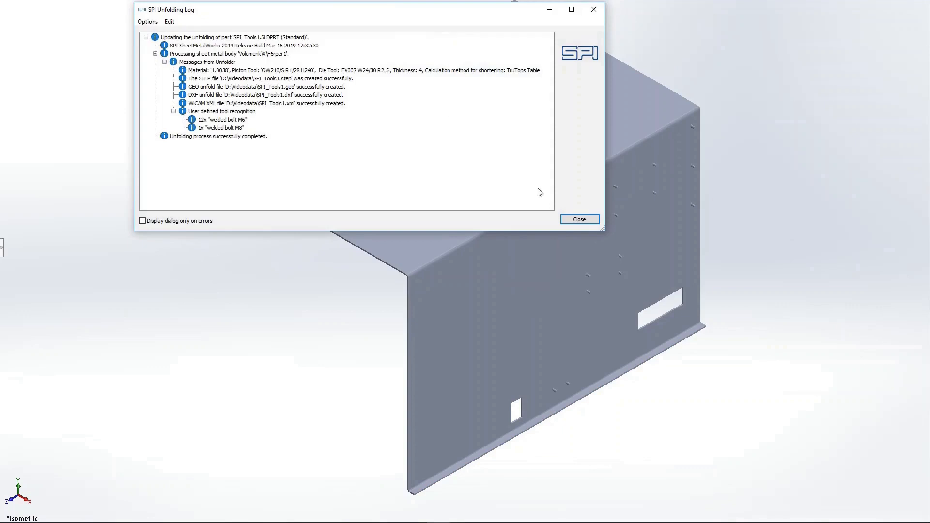
left_click(578, 219)
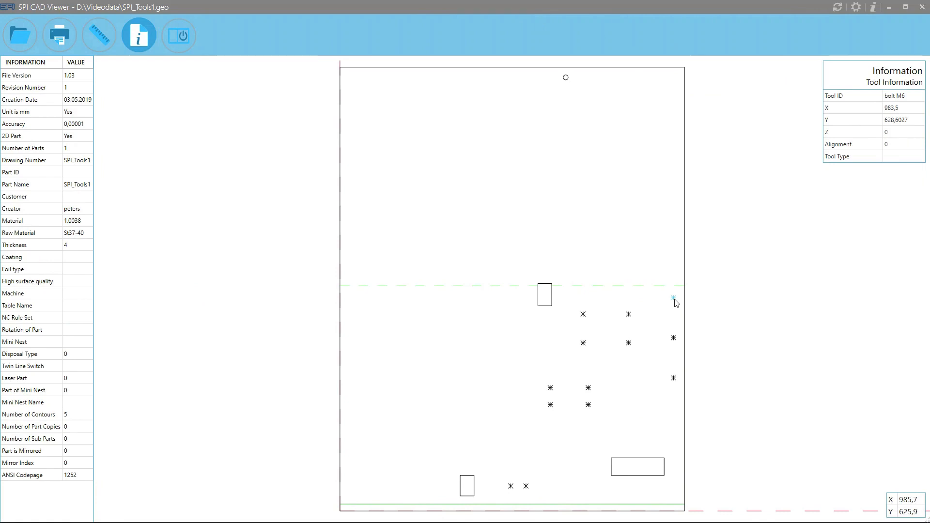
mouse_move(673, 338)
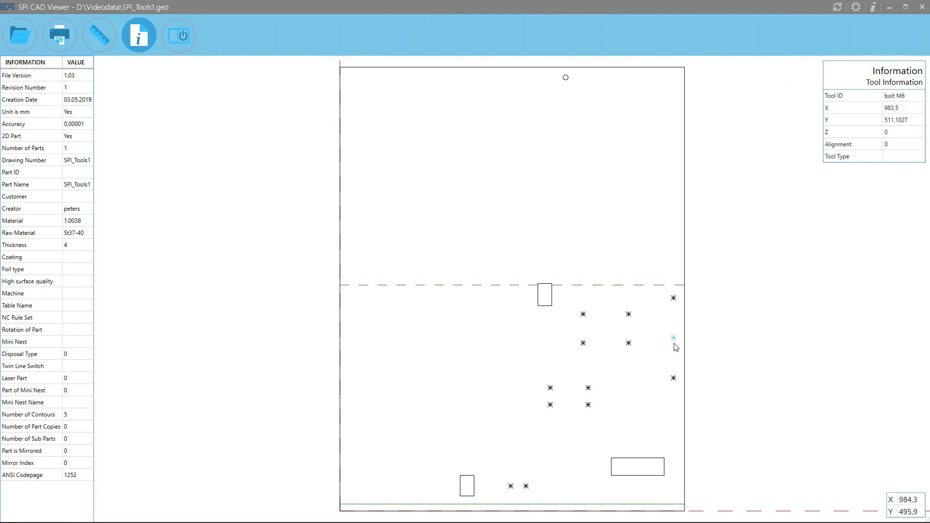
Check another bolt position's M6 tool data in SPI CAD Viewer.
left_click(673, 338)
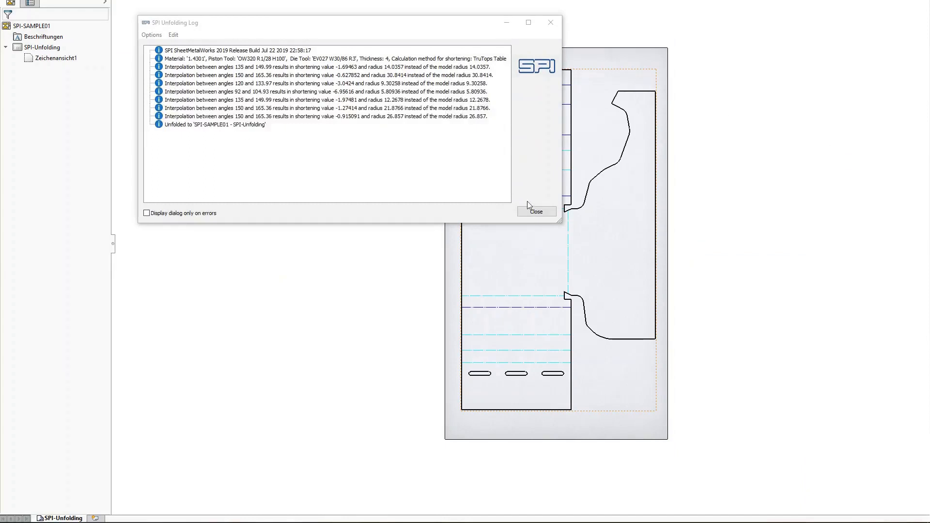
Re-unfold SPI-SAMPLE01 with Laser Flex corner reliefs inserted at filleted bends.
left_click(535, 212)
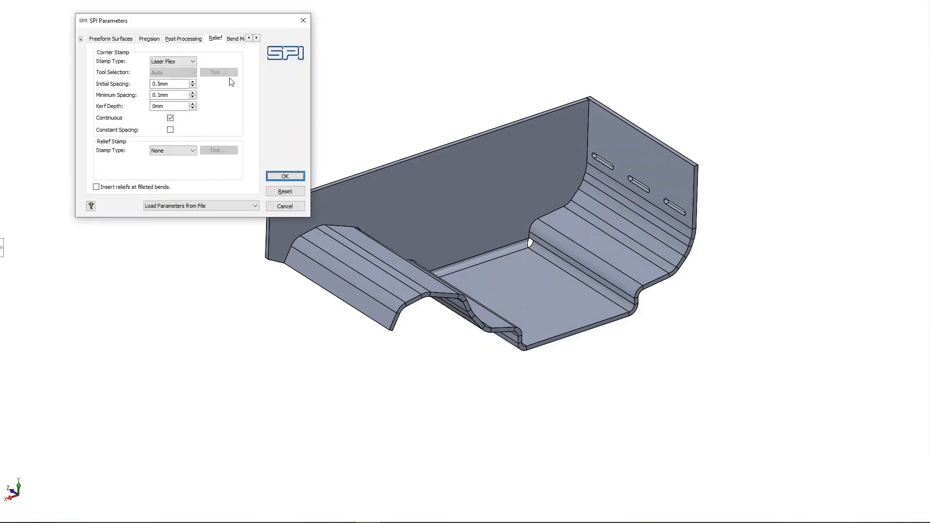
left_click(192, 61)
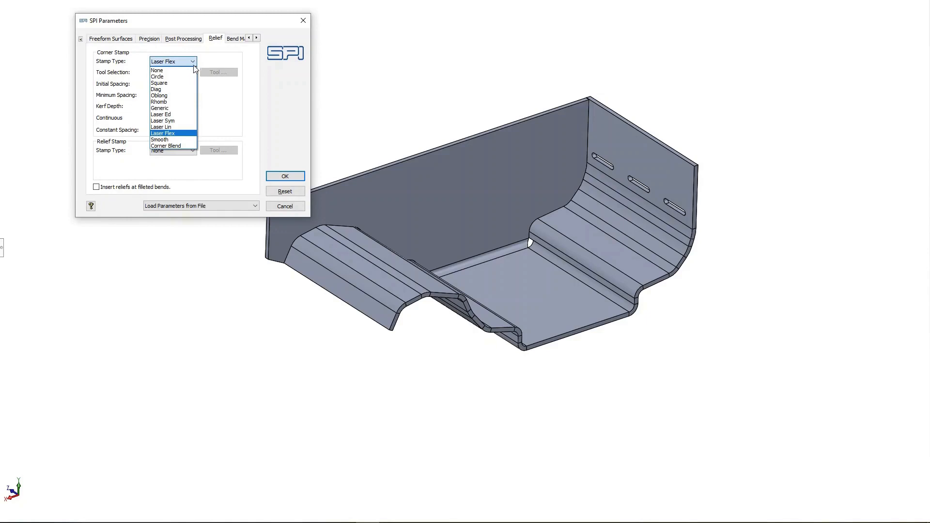
mouse_move(172, 108)
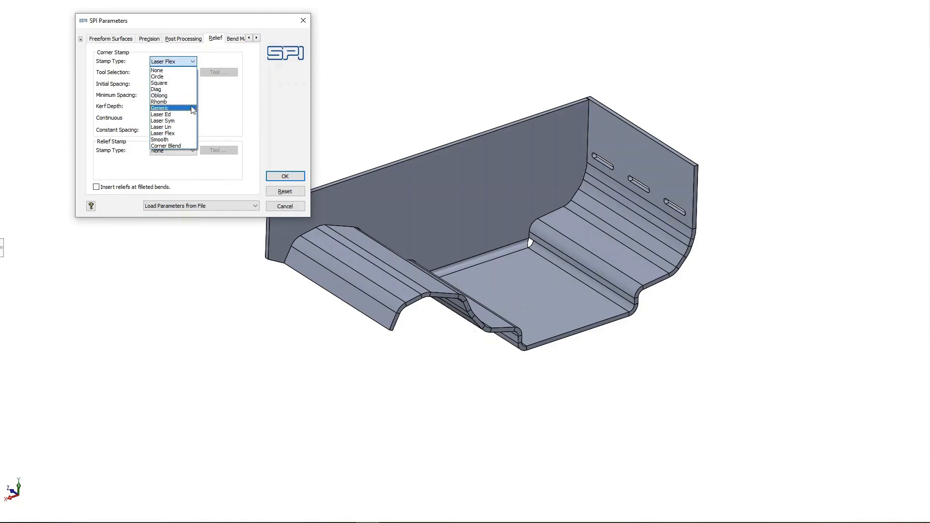
mouse_move(190, 140)
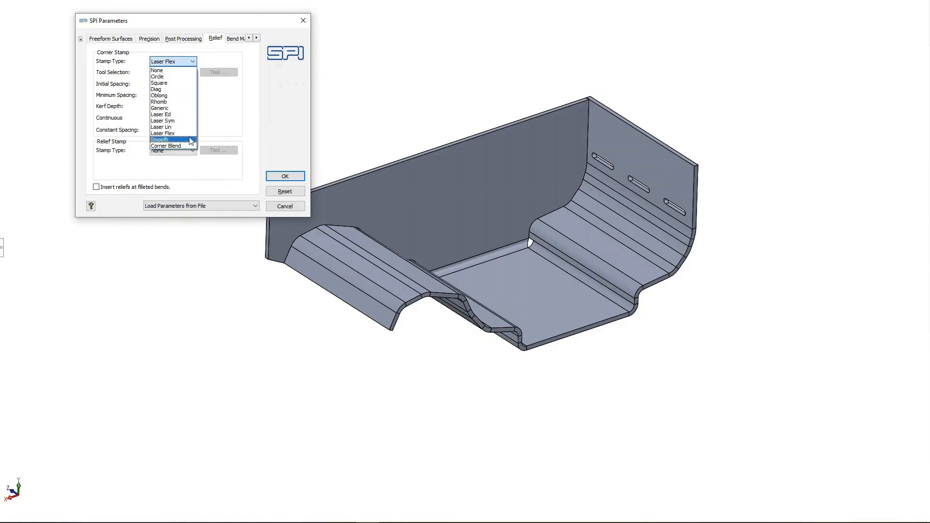
left_click(163, 133)
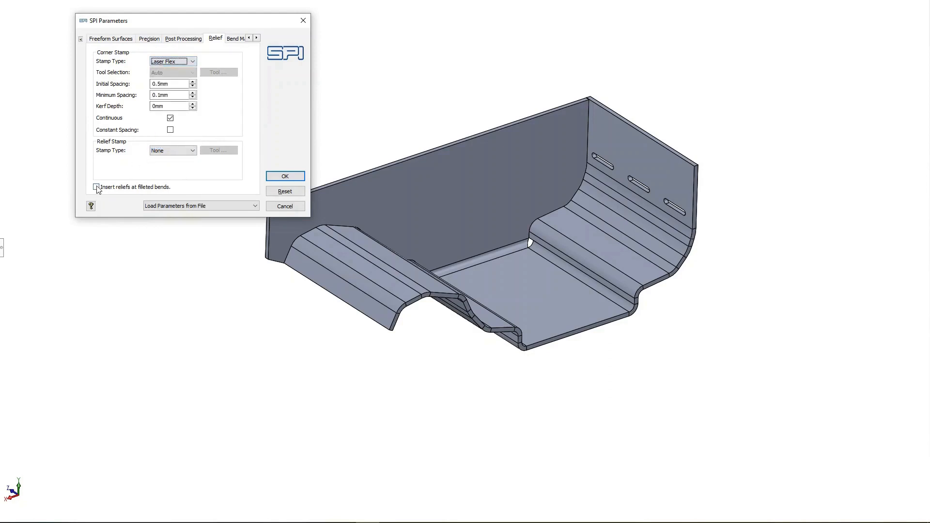
left_click(285, 176)
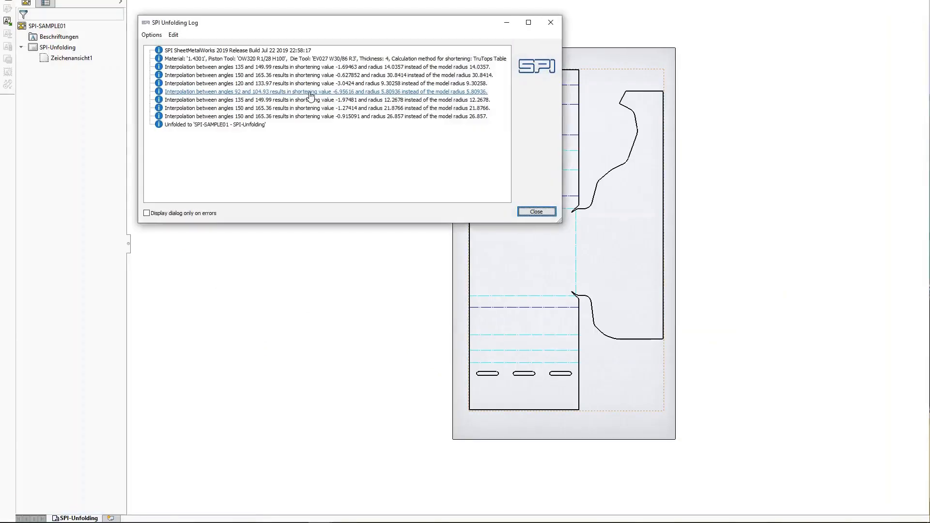
left_click(535, 212)
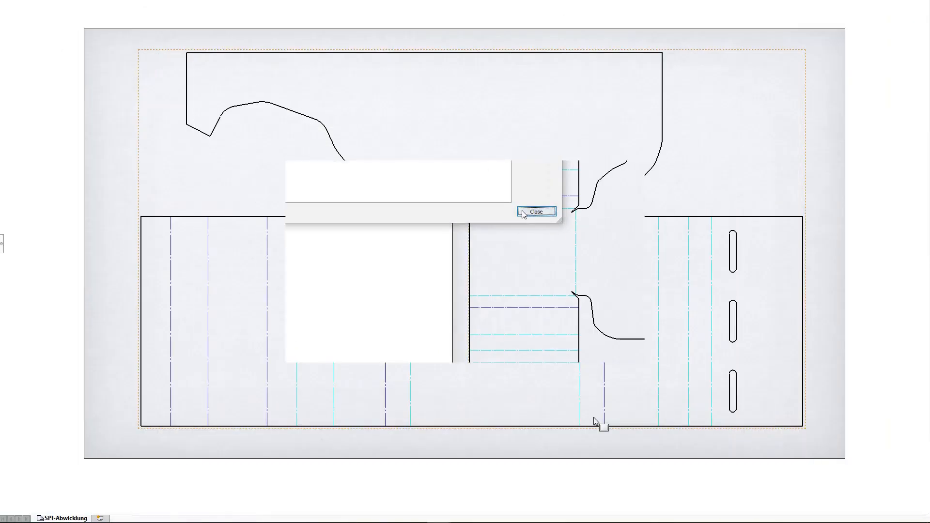
left_click(535, 212)
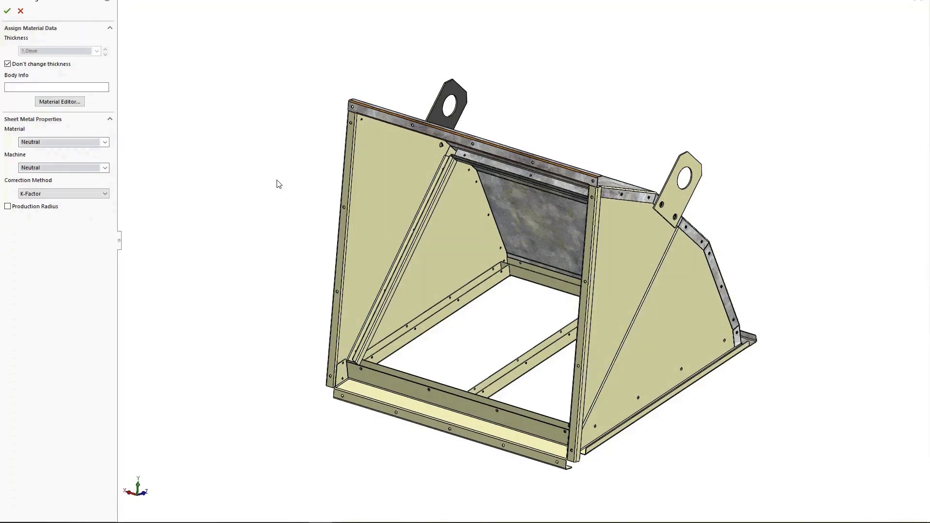
mouse_move(108, 148)
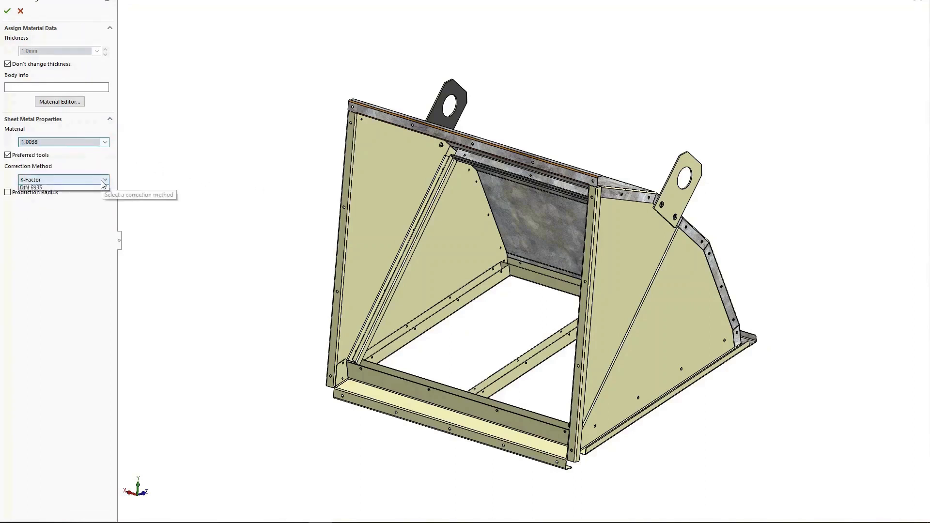
Choose the bend correction method for material 1.0038 and dismiss the assignment report.
left_click(8, 11)
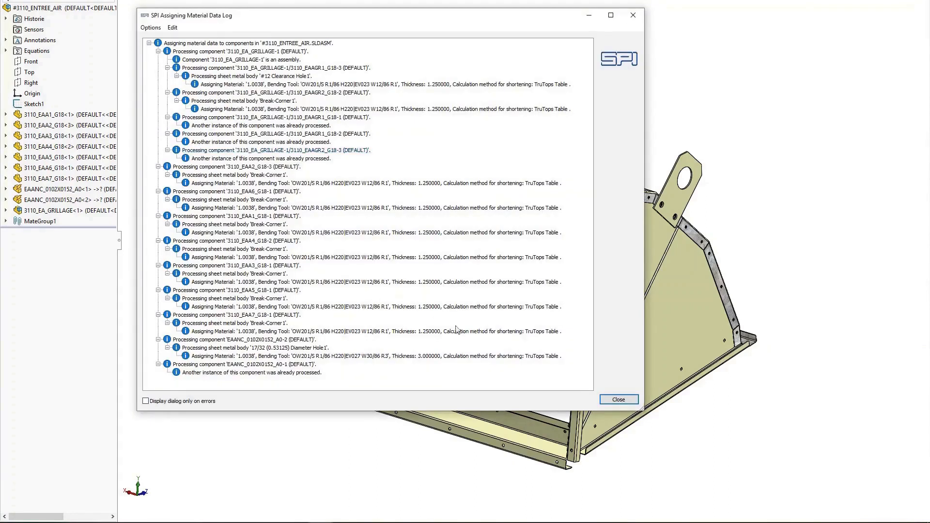
left_click(618, 399)
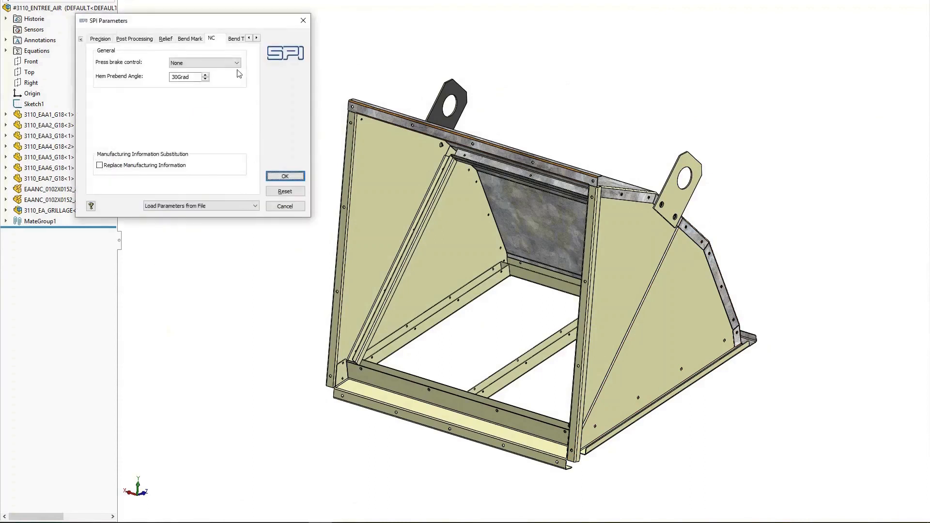
Set BySoft press brake control, save DXF files to individual path d:\output, and apply.
left_click(203, 62)
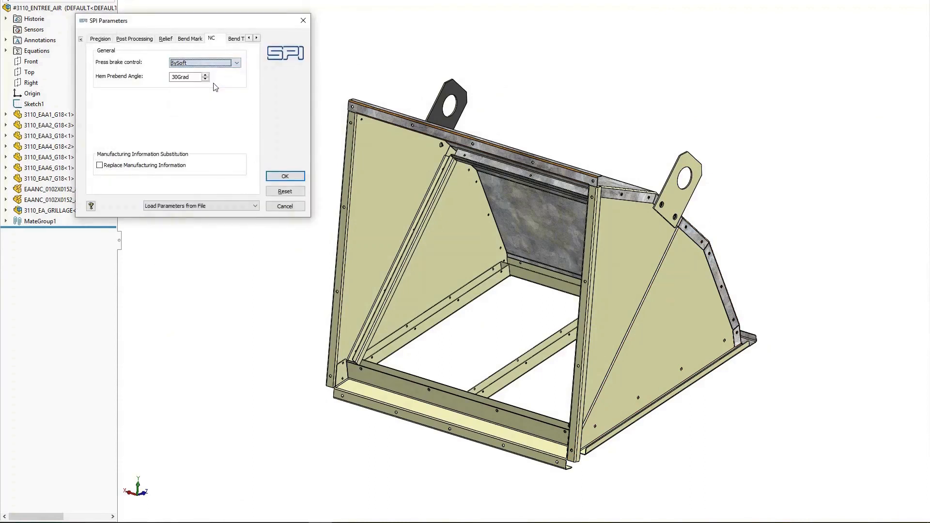
left_click(256, 38)
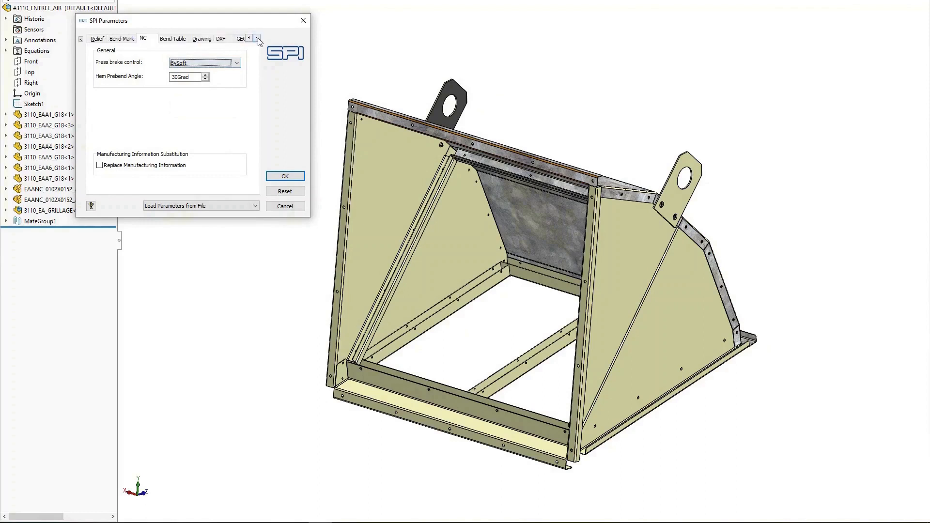
left_click(182, 39)
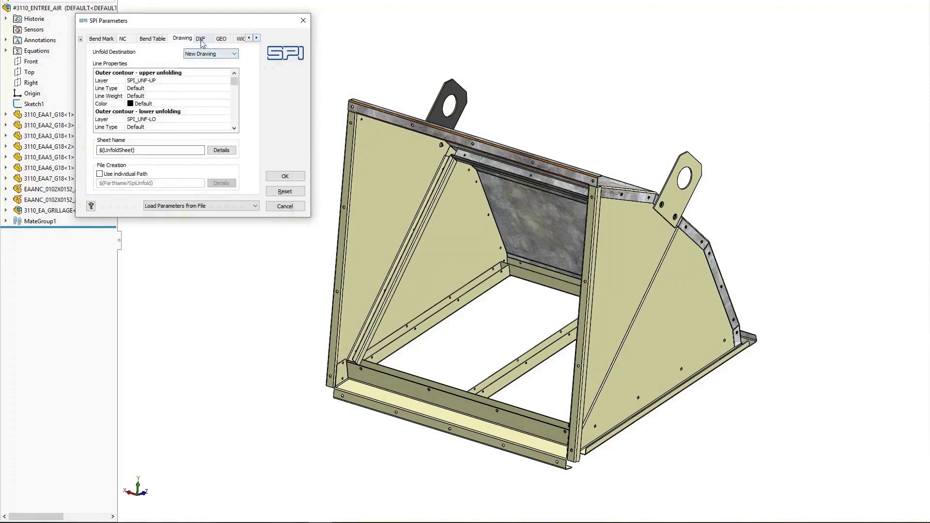
left_click(200, 39)
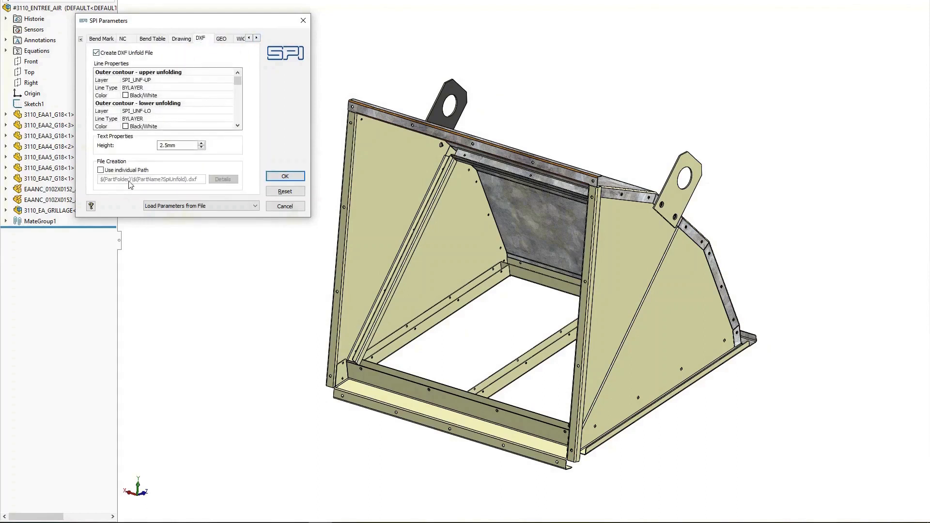
left_click(101, 170)
type("d:\\output")
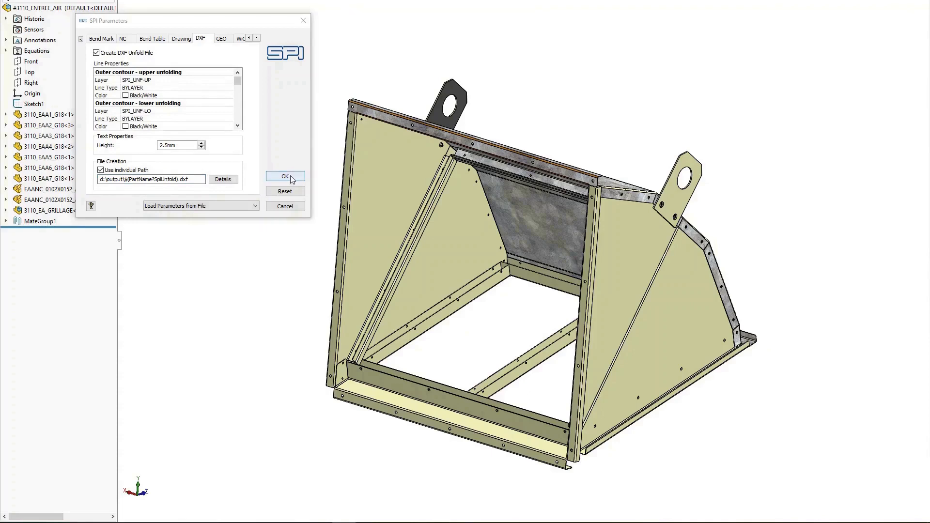
left_click(285, 176)
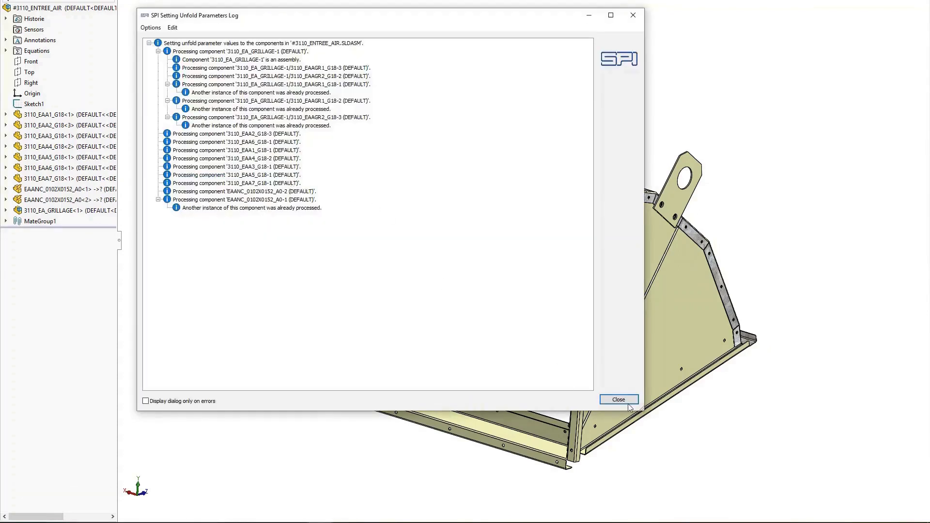
Unfold the hopper frame components as a SOLIDWORKS document plus DXF files, closing both logs.
left_click(619, 399)
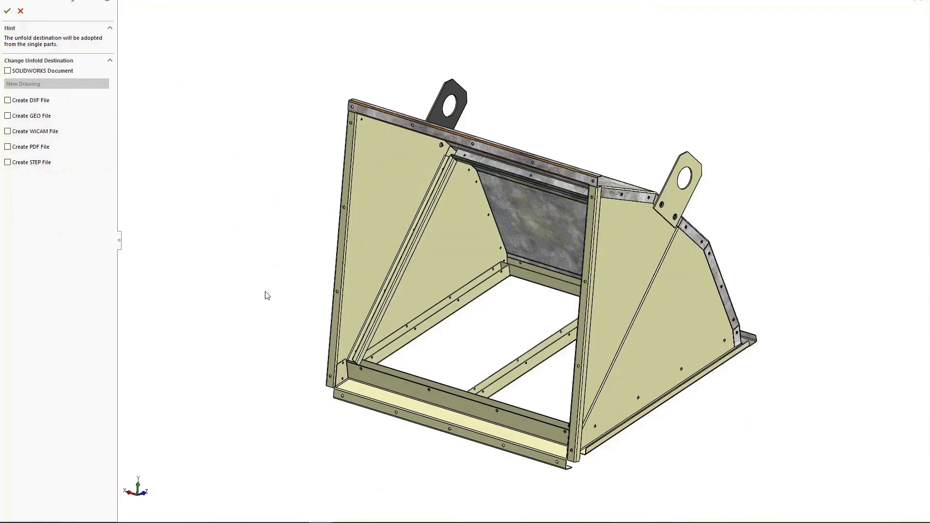
left_click(7, 71)
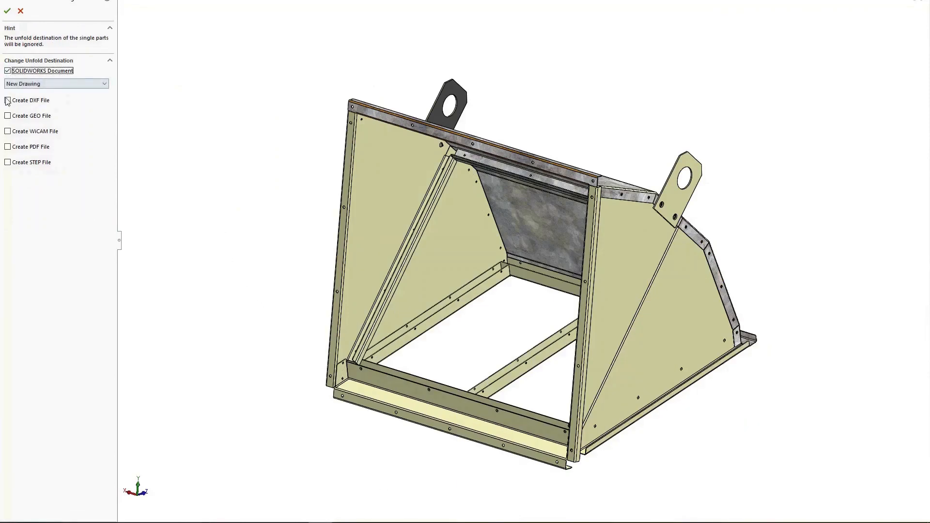
left_click(7, 10)
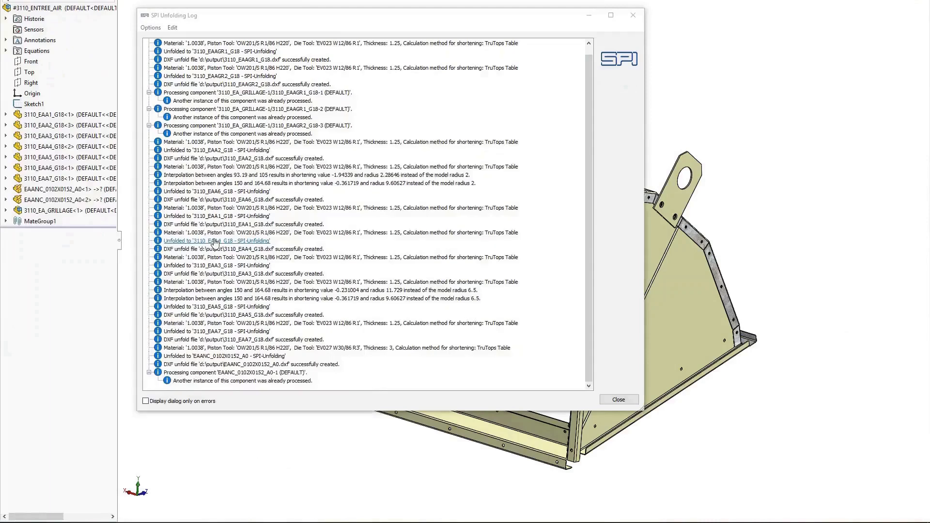
mouse_move(547, 344)
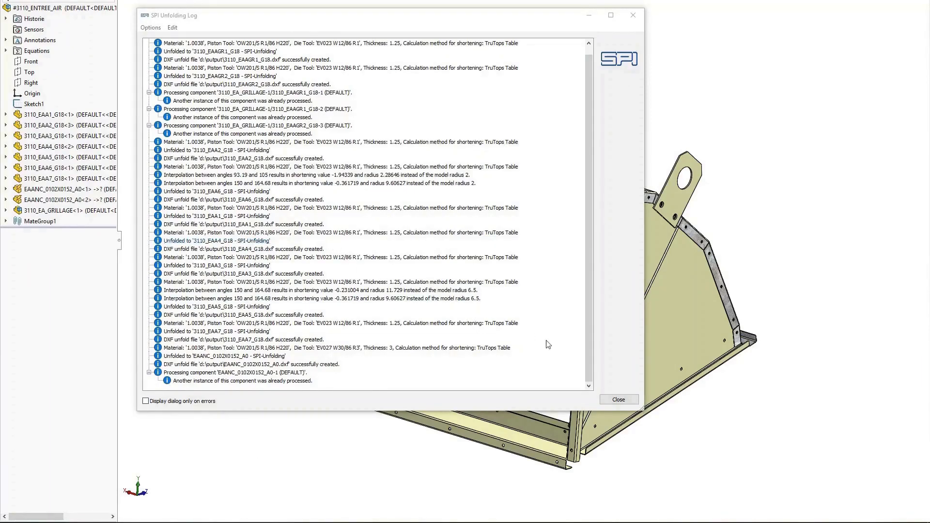
left_click(617, 399)
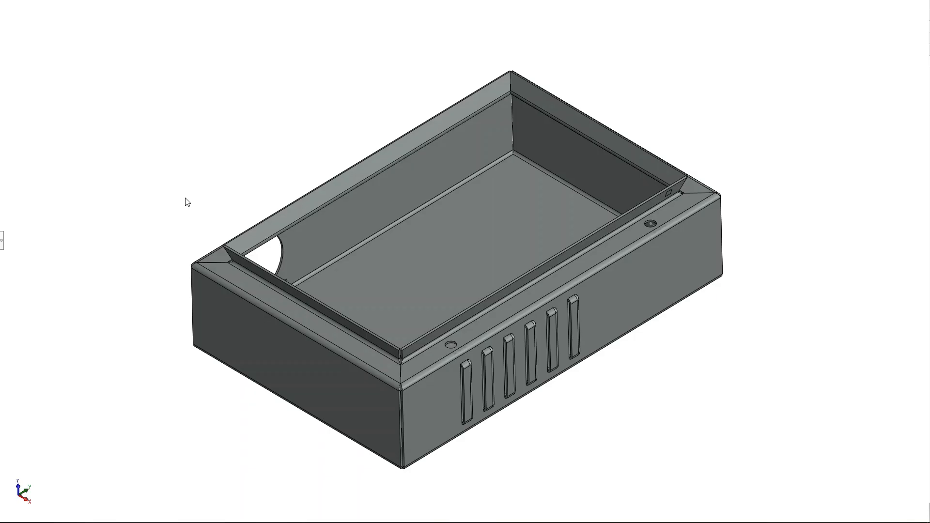
Unfold the vented enclosure to GEO and WiCAM files and close the unfolding log.
left_click(648, 225)
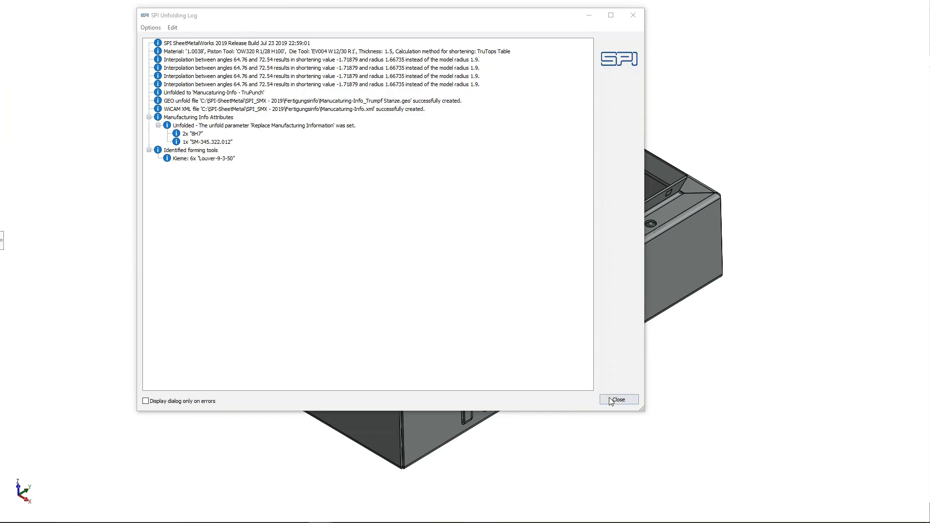
left_click(618, 399)
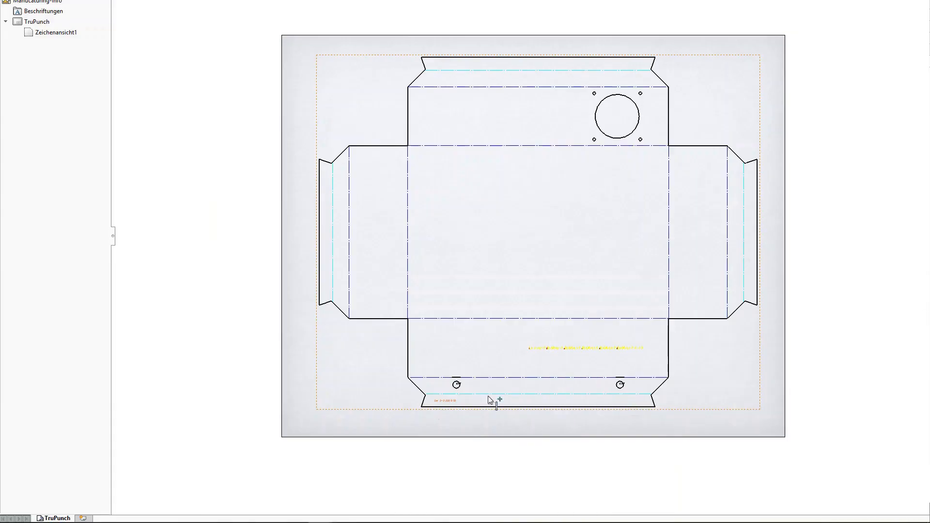
scroll("up", 3)
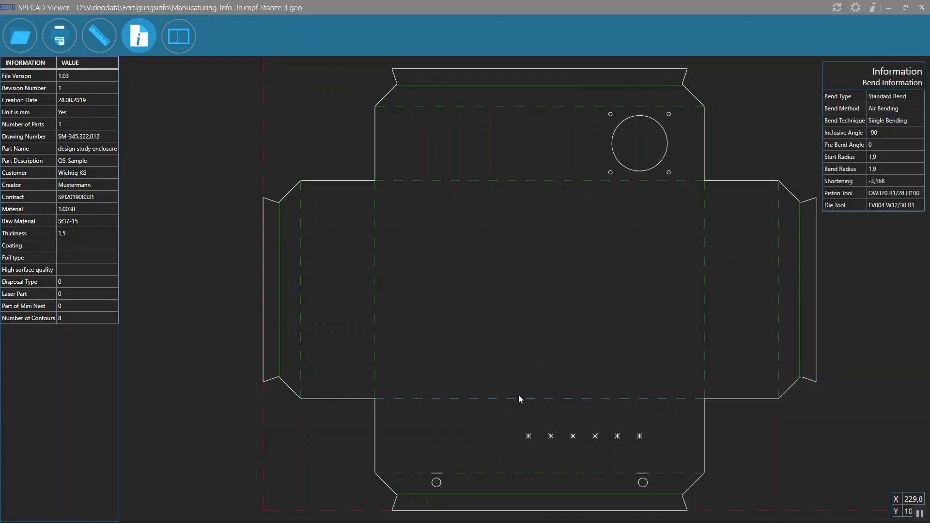
Inspect a bend line, a louver punch tool and the outer contour in the GEO flat pattern.
left_click(526, 437)
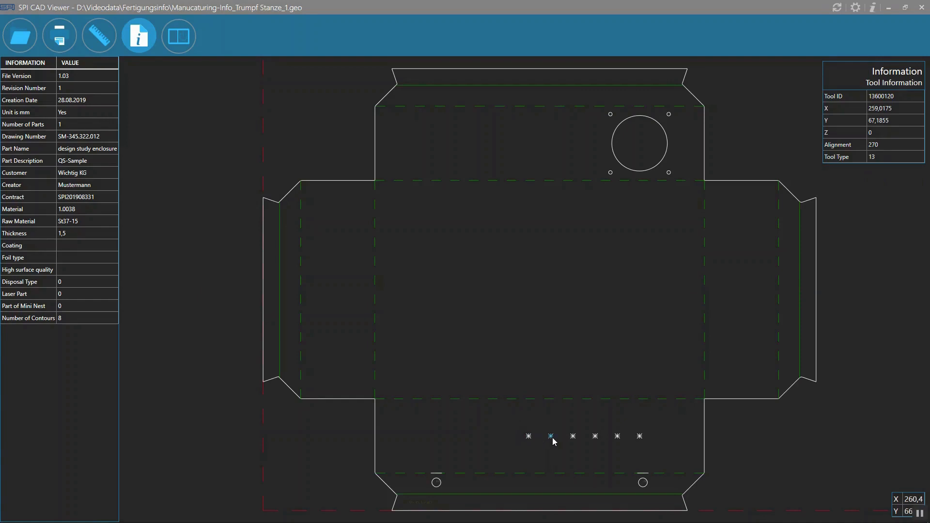
left_click(505, 473)
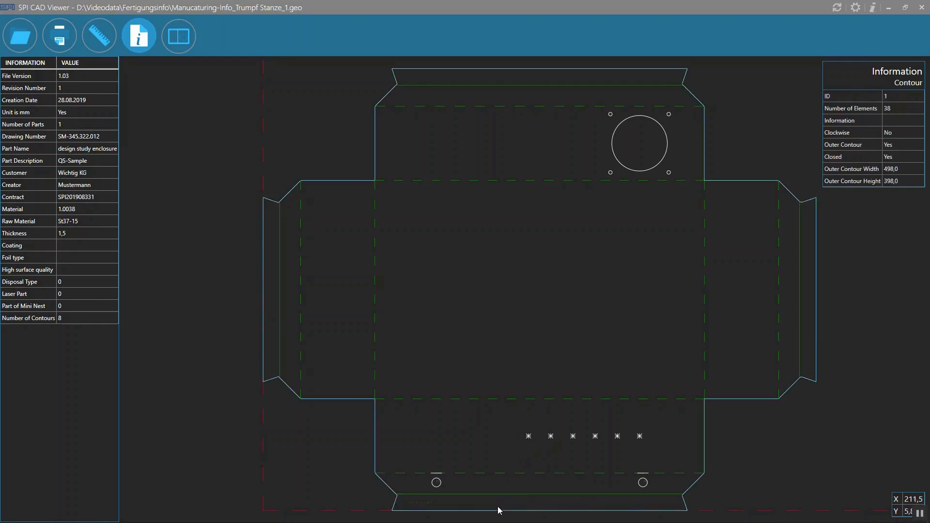
left_click(340, 443)
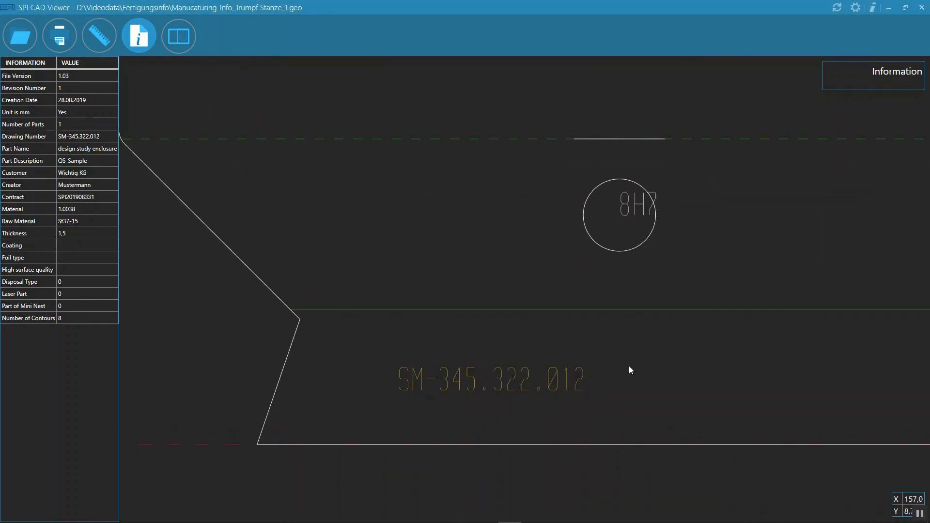
left_click(619, 238)
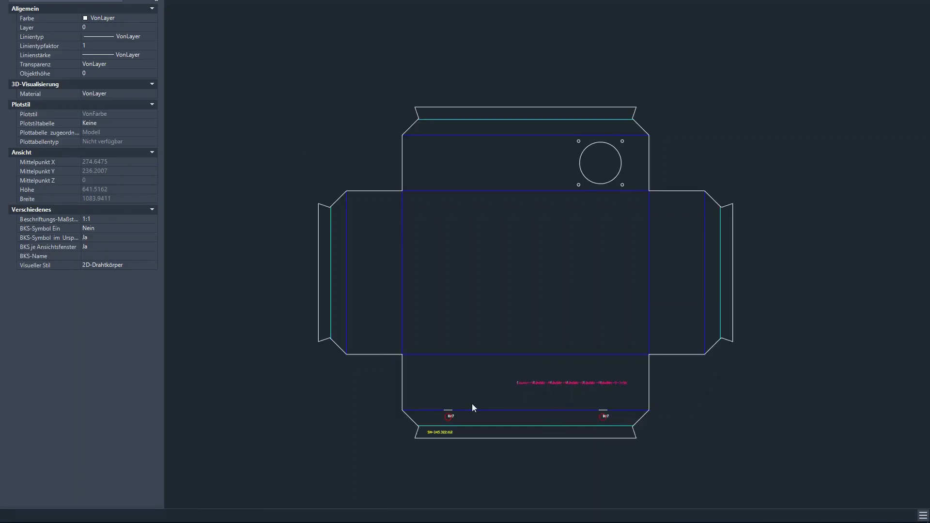
mouse_move(453, 397)
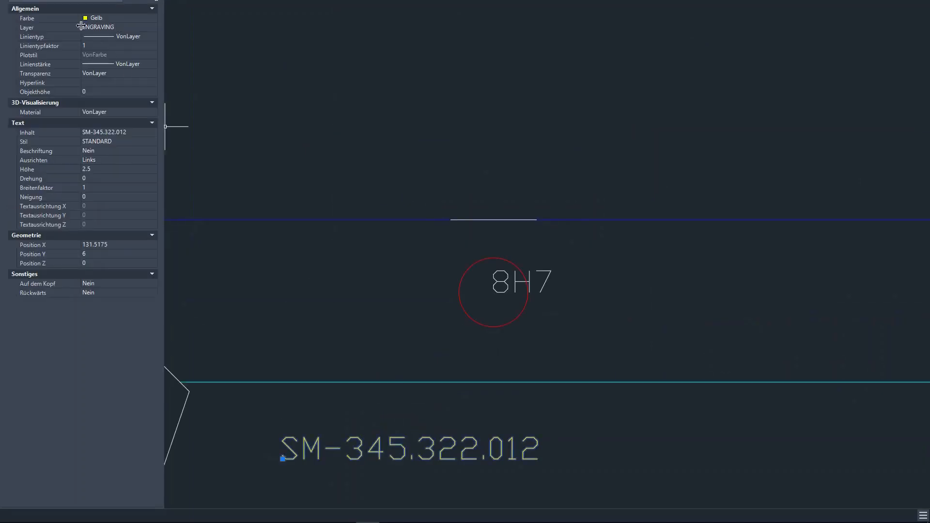
mouse_move(497, 277)
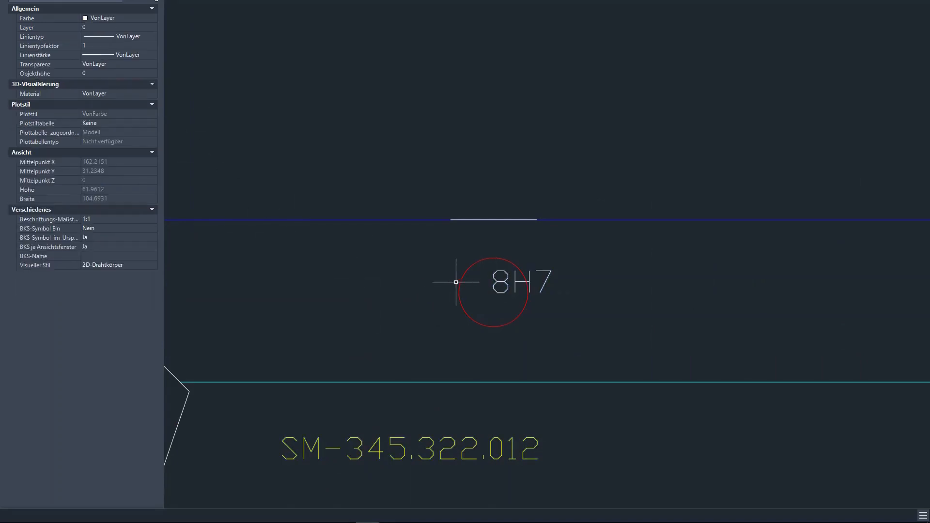
Zoom in on the SM-345.322.012 part number text in the DXF flat pattern.
scroll("down", 3)
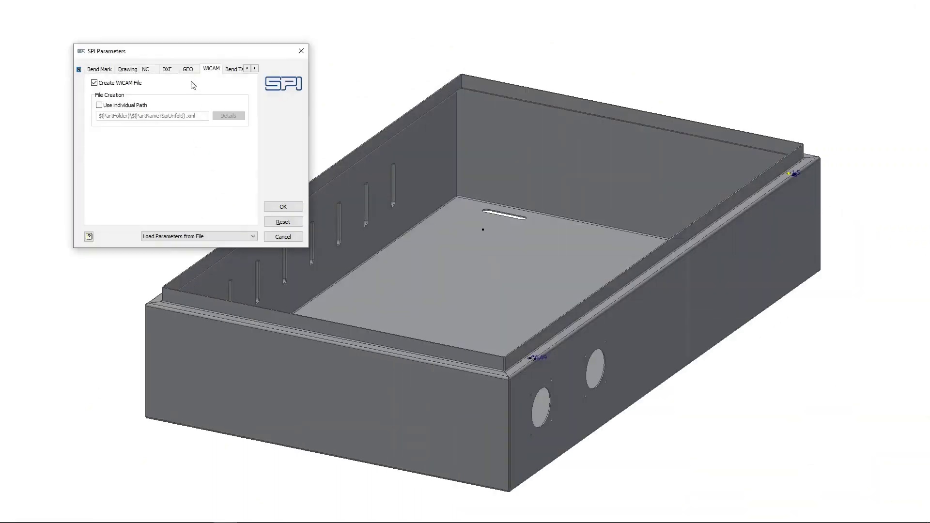
Review the GEO settings, untick Use individual Path for DXF, and accept the parameters.
left_click(187, 68)
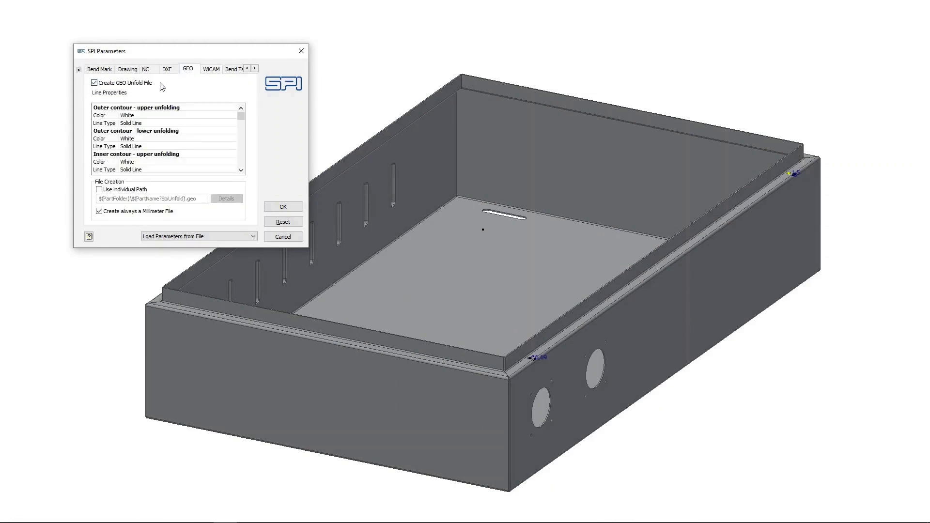
left_click(167, 69)
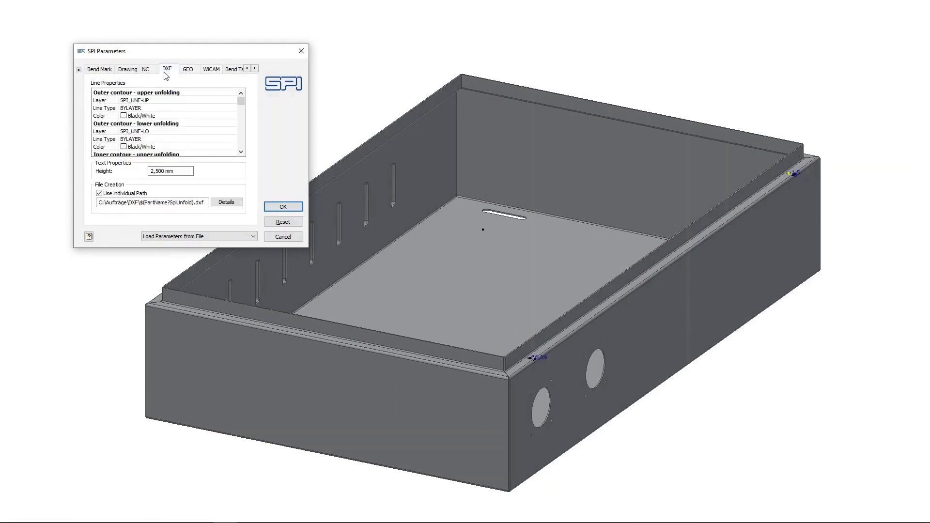
left_click(100, 193)
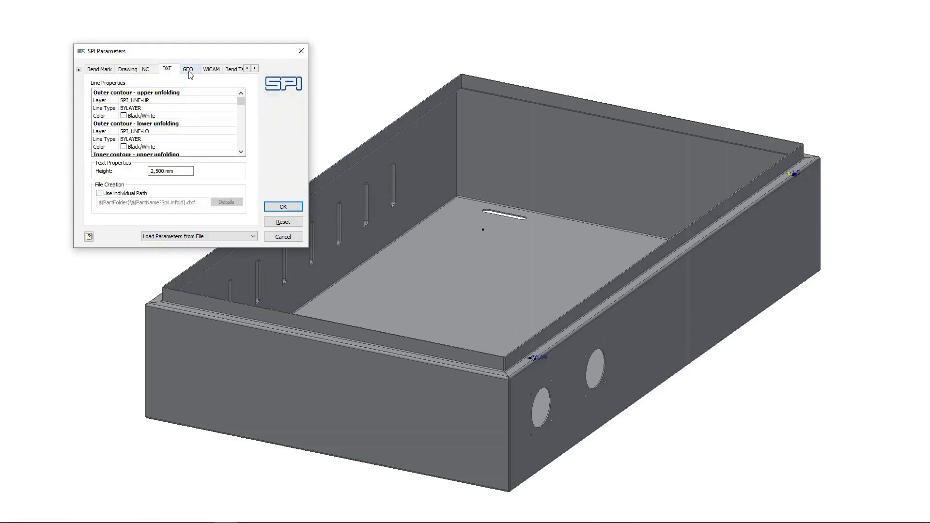
left_click(188, 68)
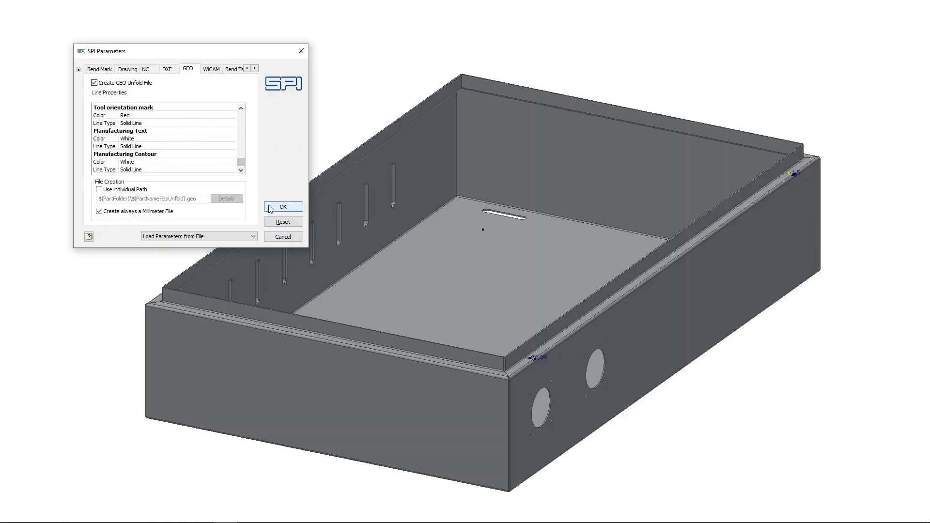
left_click(283, 207)
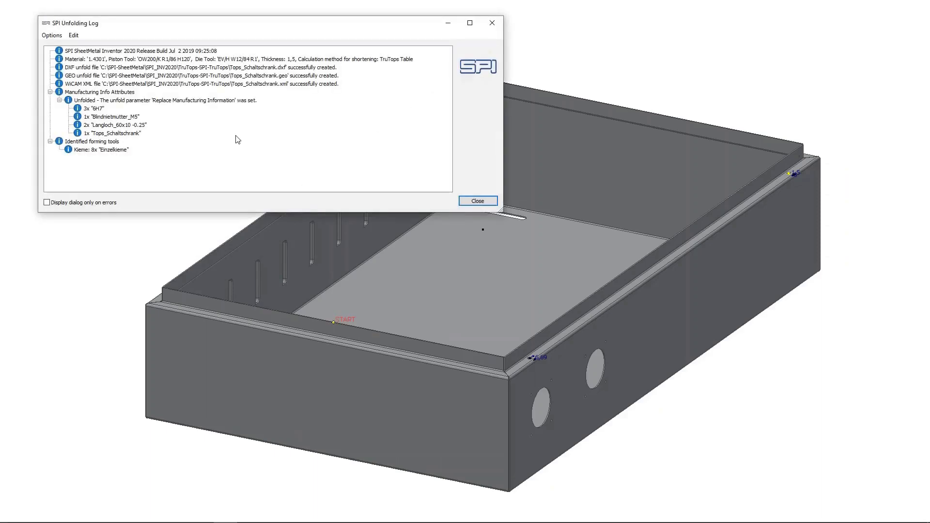
mouse_move(449, 195)
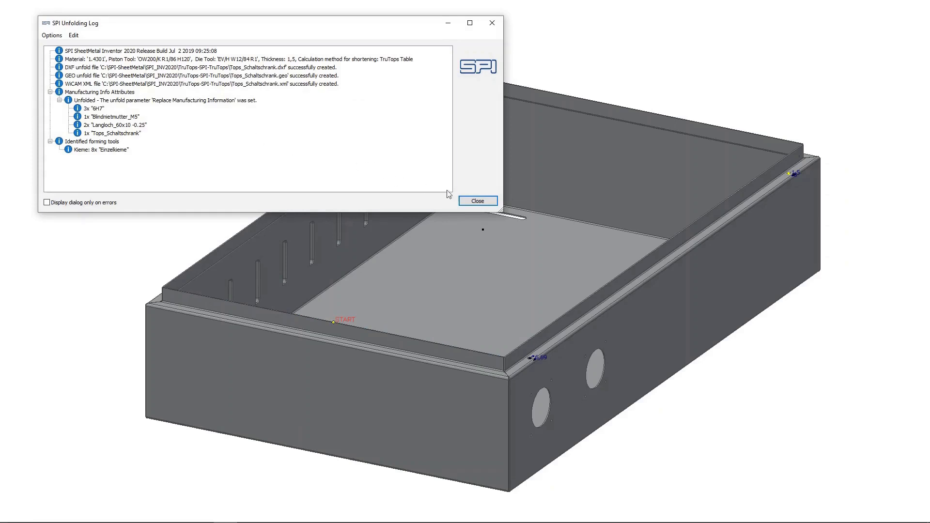
mouse_move(477, 201)
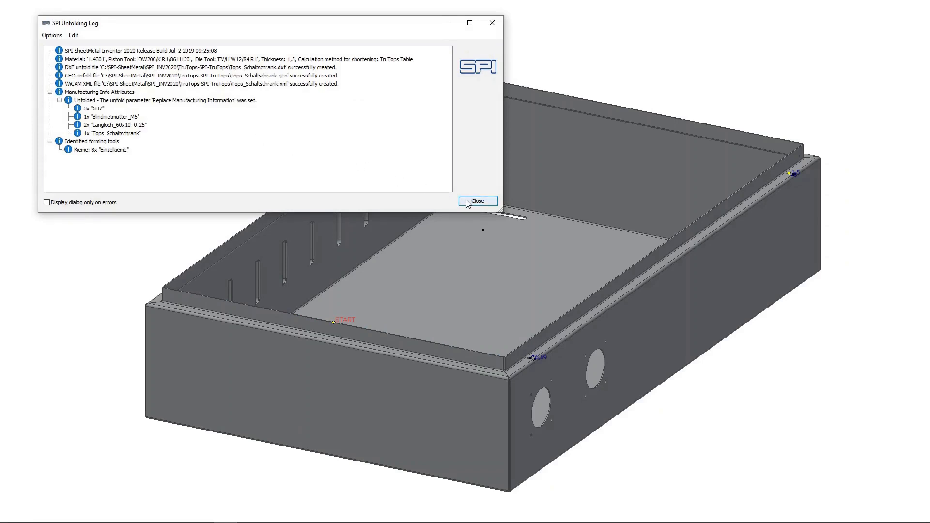
Close the Unfolding Log listing the created DXF, GEO and WiCAM files.
left_click(477, 201)
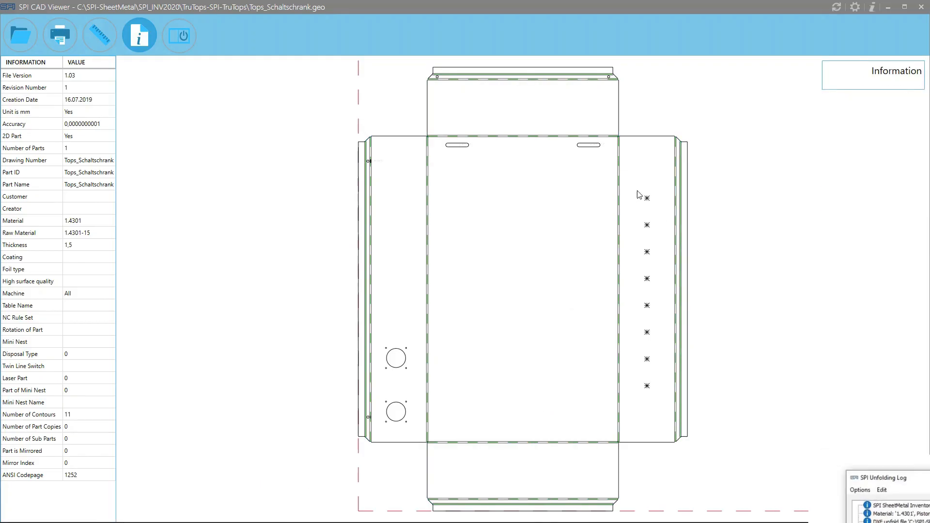
Select a bend line in Tops_Schaltschrank.geo to show its 90° air bend, radius 2.3 details.
left_click(646, 196)
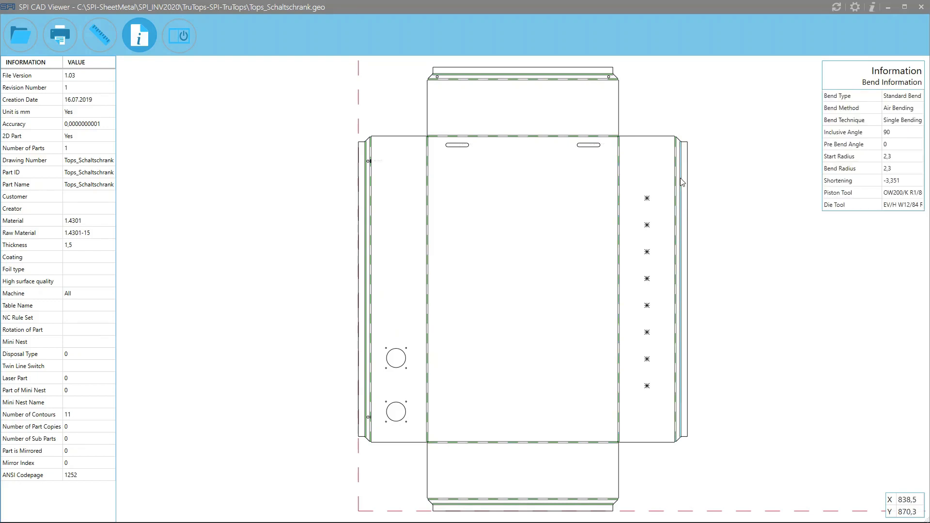
mouse_move(682, 181)
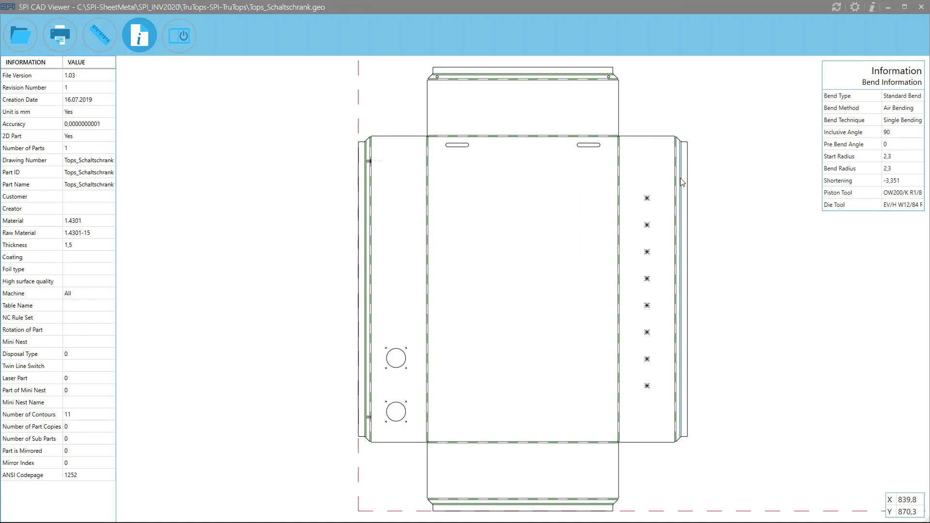